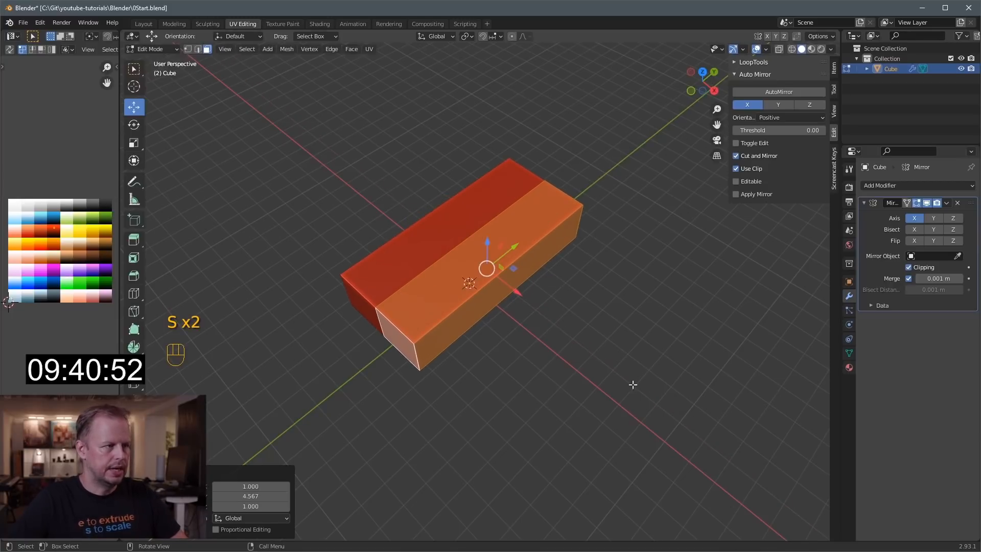
Lengthen the red box into a vehicle body and add an edge loop across it, undoing a stray resize.
{"action": "key", "text": "ctrl+r"}
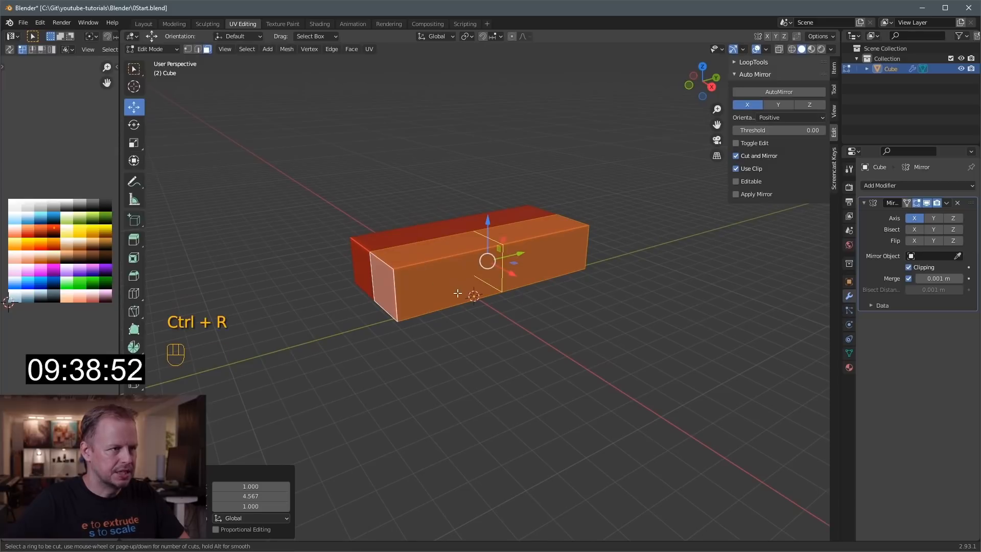
{"action": "key", "text": "s"}
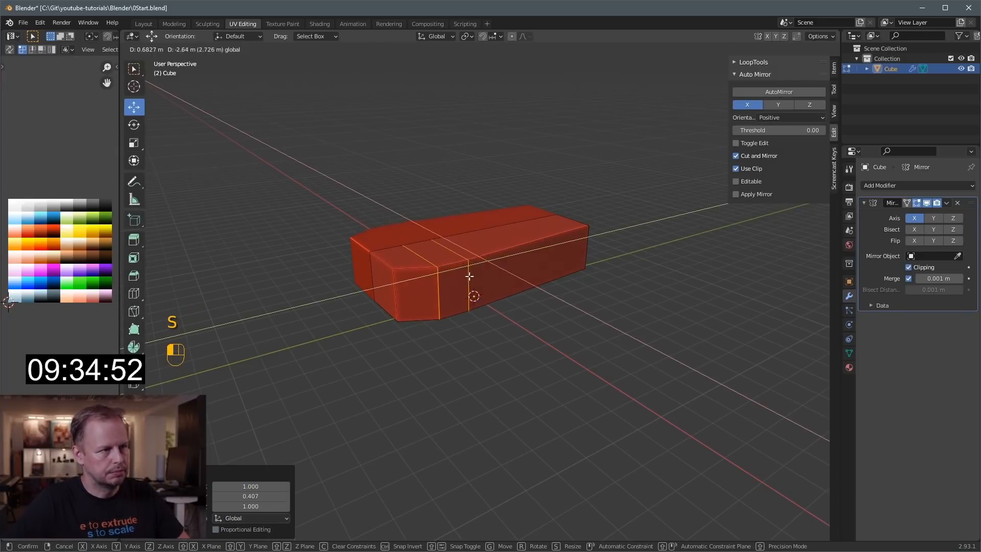
{"action": "key", "text": "ctrl+z"}
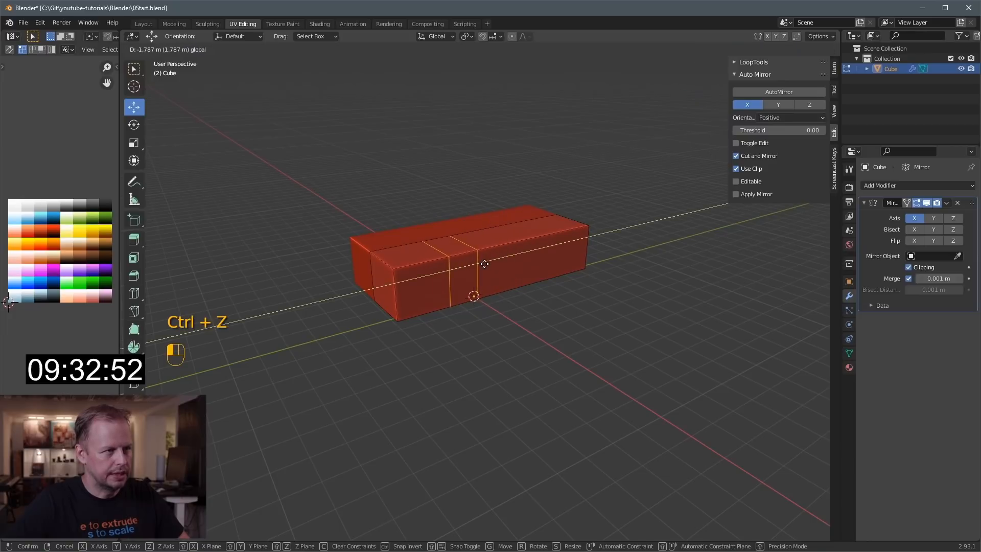
{"action": "key", "text": "ctrl+z"}
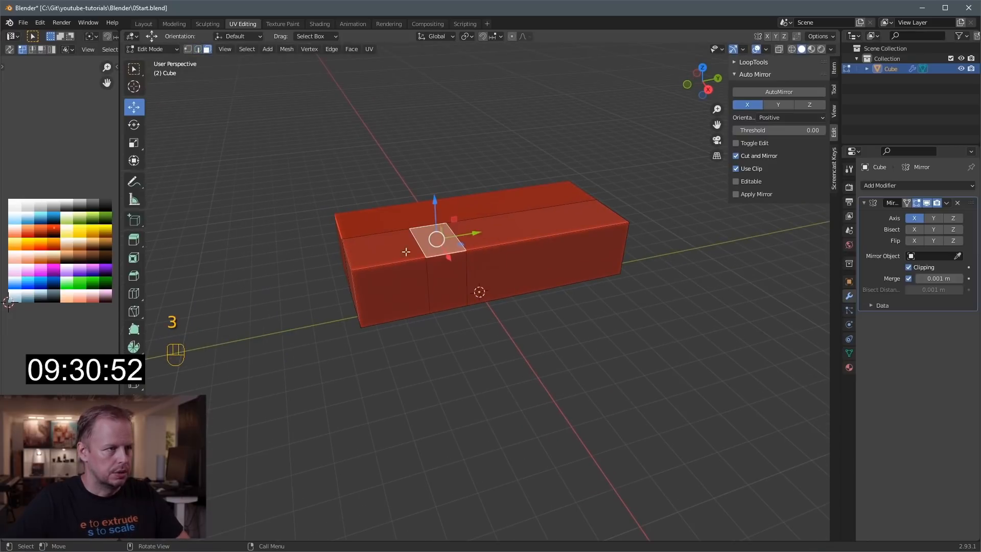
{"action": "key", "text": "g"}
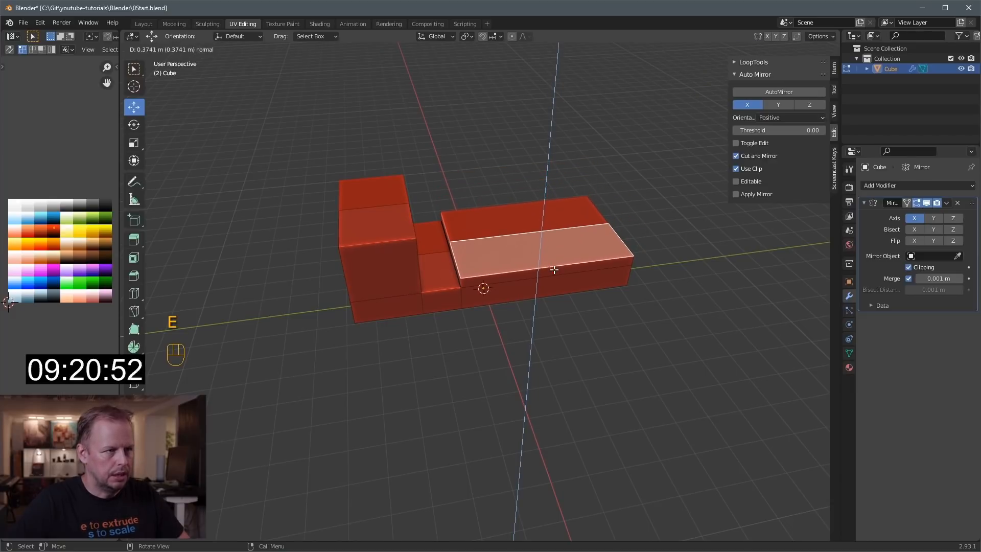
Extrude the top faces into cab and rear blocks and cut vertical loops through the larger one.
{"action": "key", "text": "Ctrl+R"}
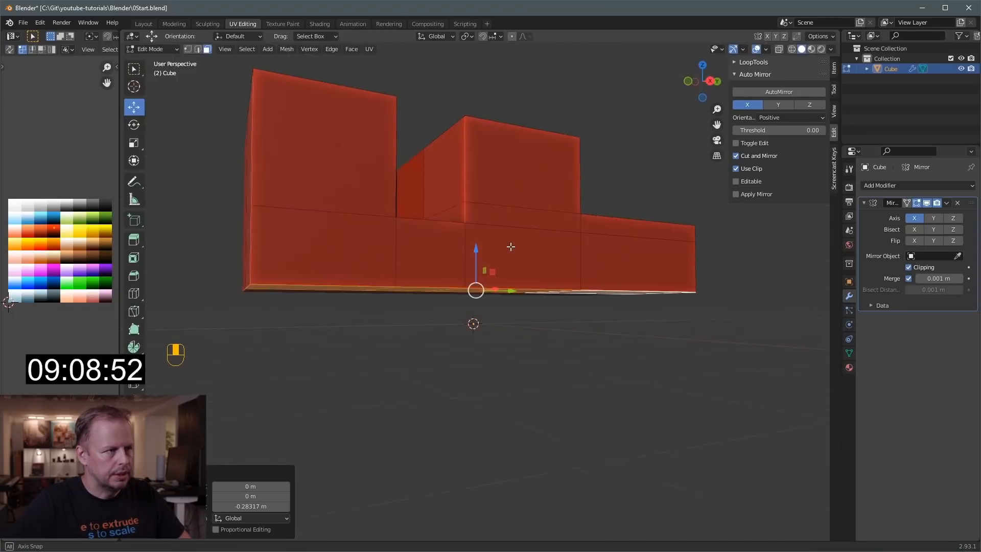
{"action": "key", "text": "ctrl+r"}
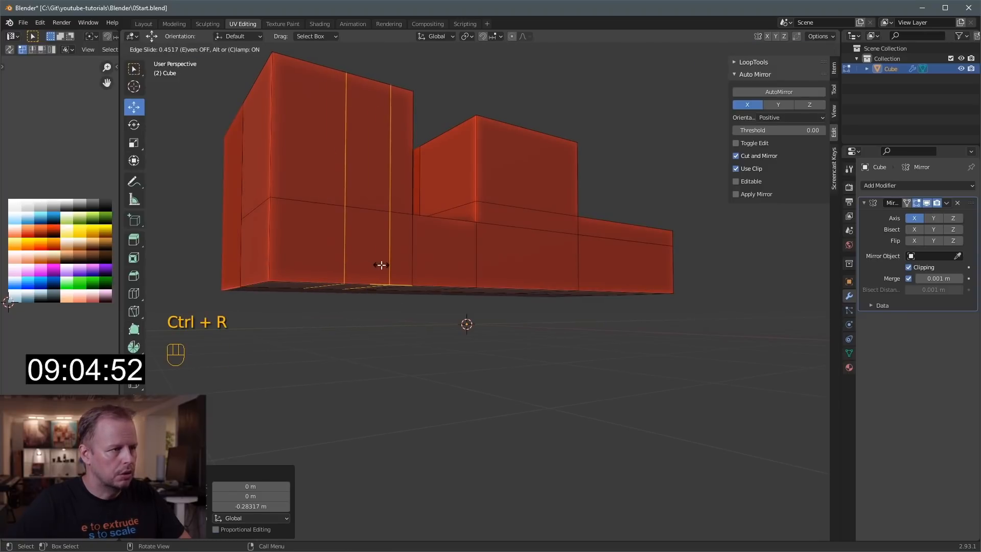
{"action": "key", "text": "ctrl+z"}
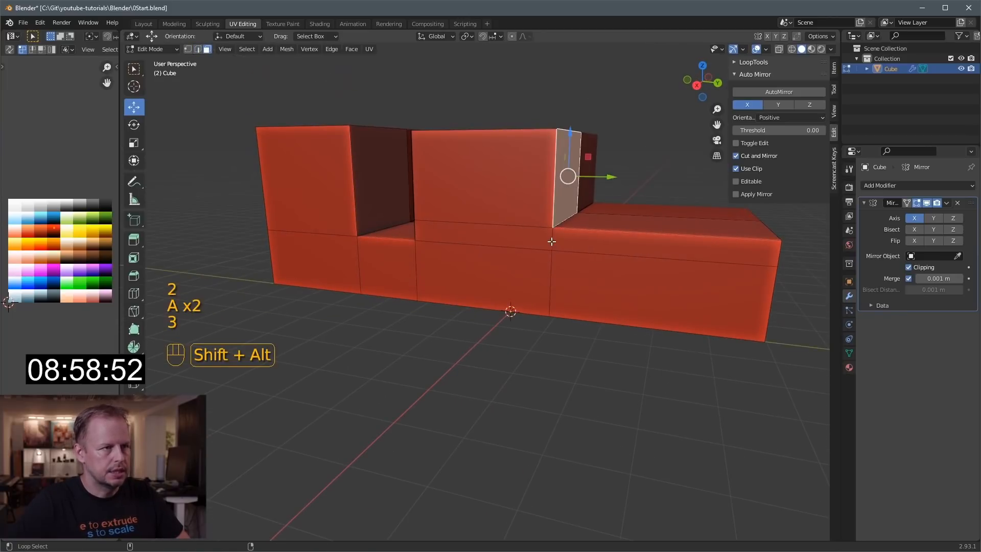
Inset both lower side faces and push them inward as recessed wheel wells.
{"action": "key", "text": "ctrl+z"}
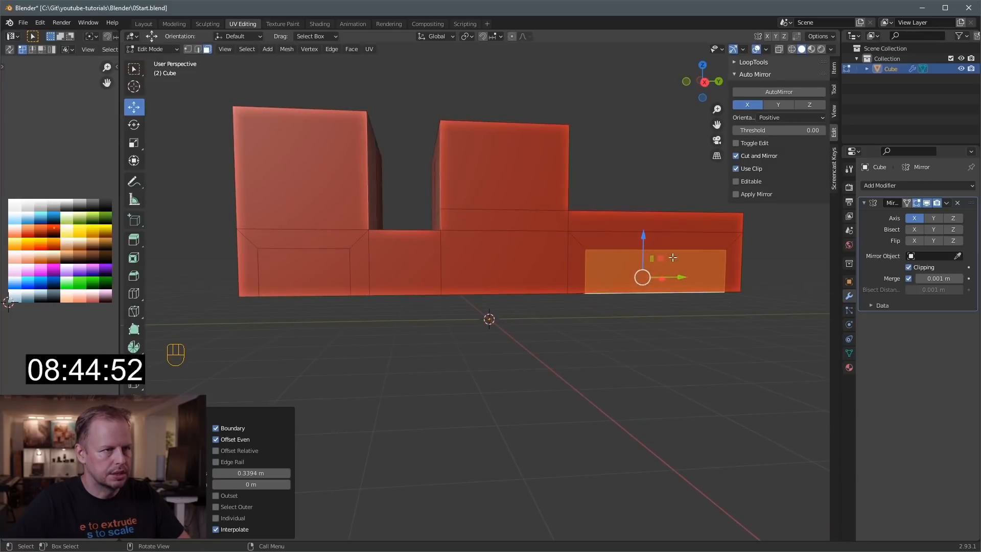
{"action": "key", "text": "ctrl+r"}
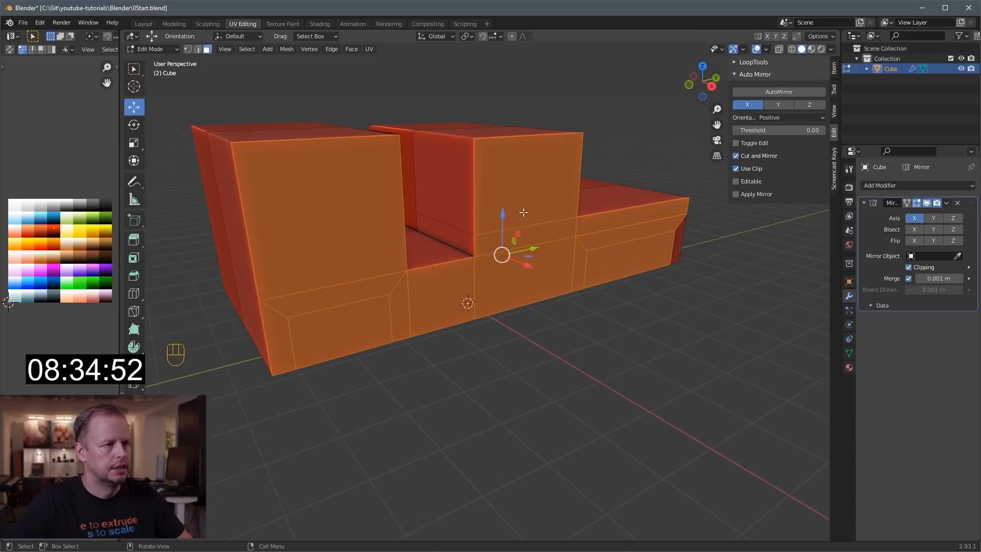
{"action": "left_click", "coordinate": [650, 236]}
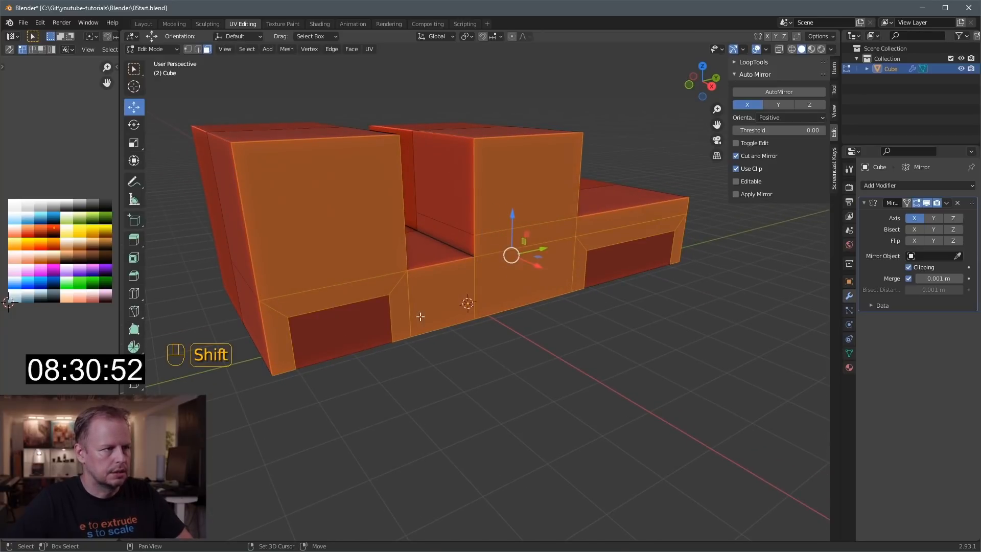
{"action": "key", "text": "e"}
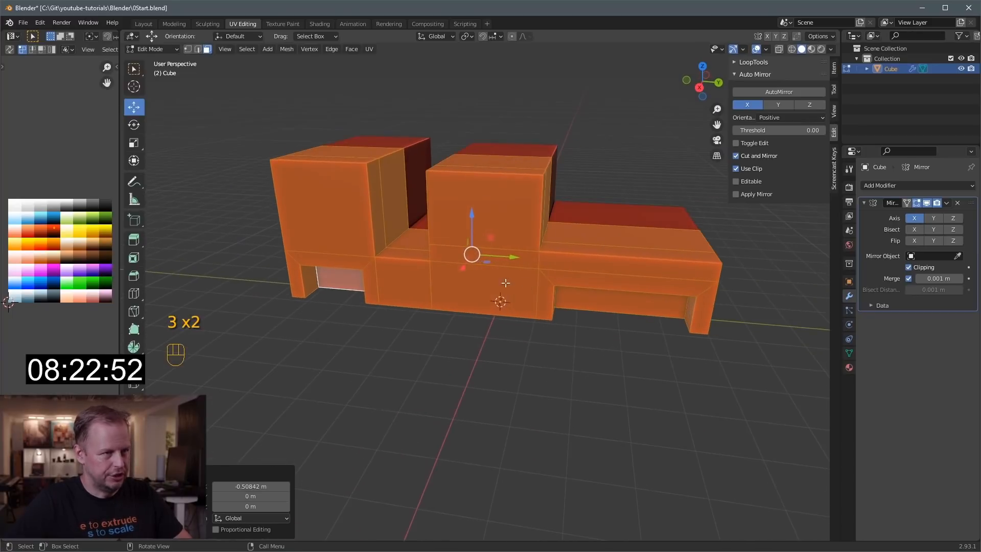
{"action": "key", "text": "ctrl+r"}
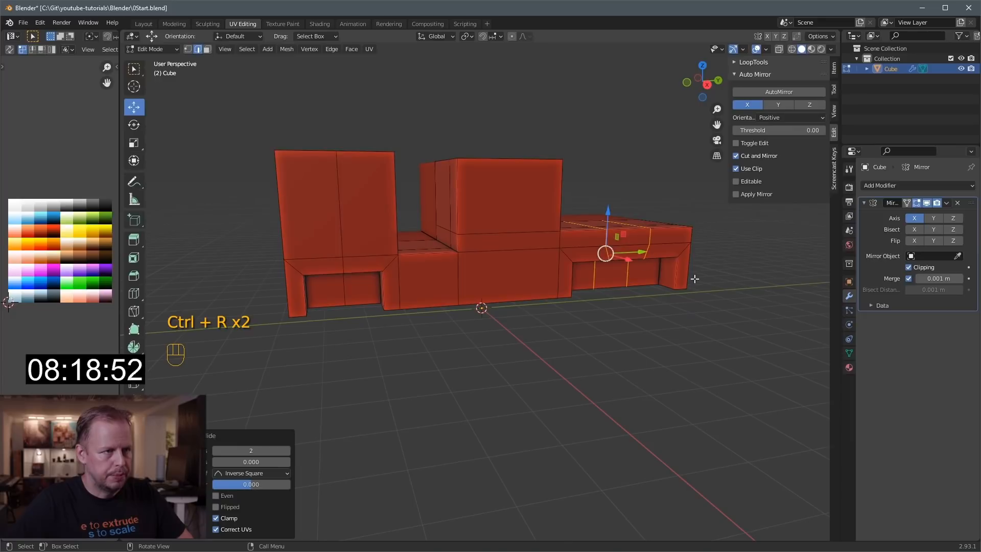
Cut loops through the wheel wells and raise the arch tops into peaks.
{"action": "key", "text": "s"}
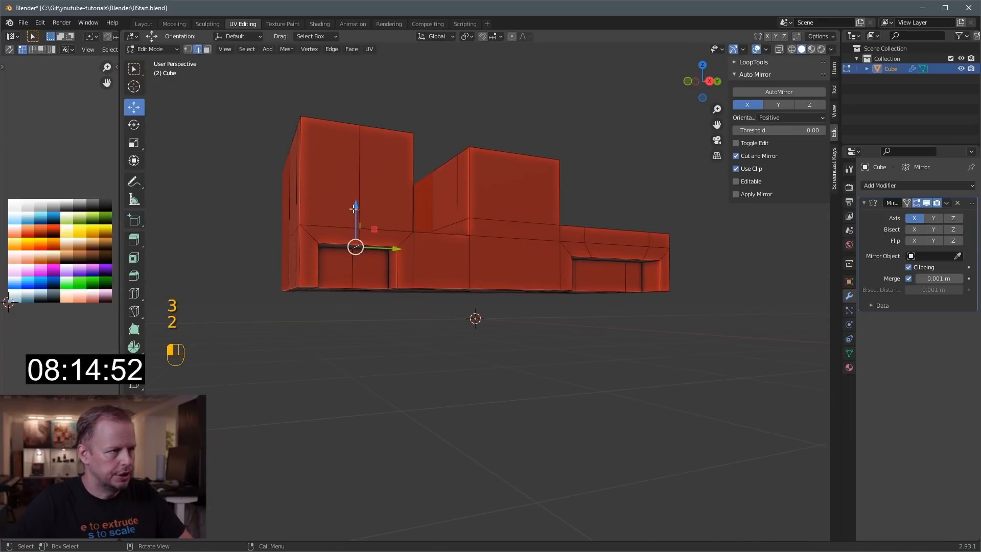
{"action": "key", "text": "ctrl+z"}
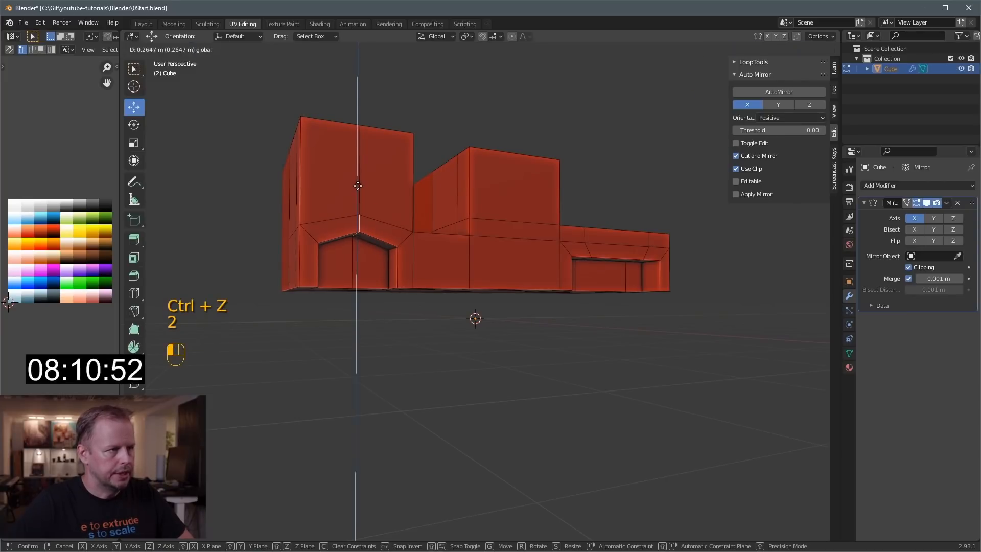
{"action": "key", "text": "ctrl+z"}
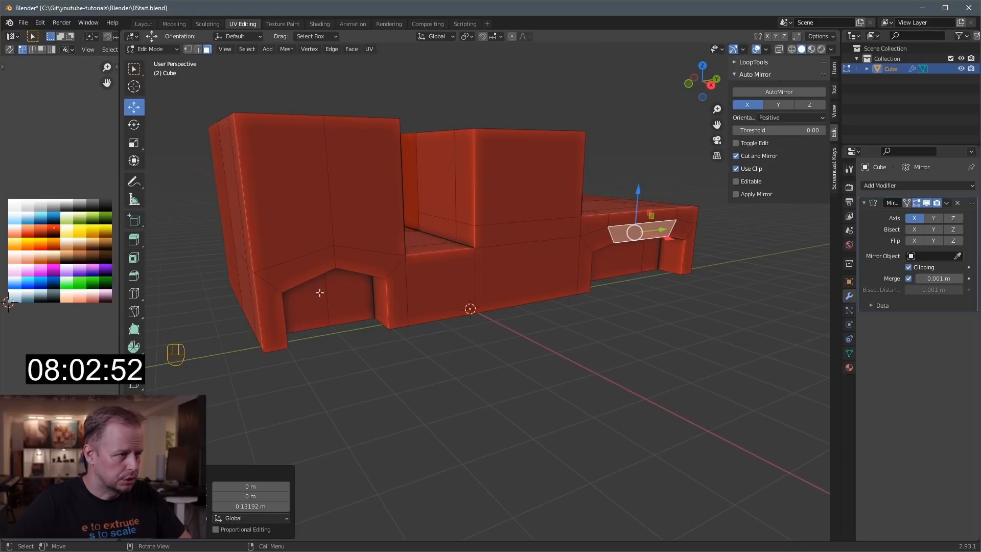
{"action": "key", "text": "ctrl+r"}
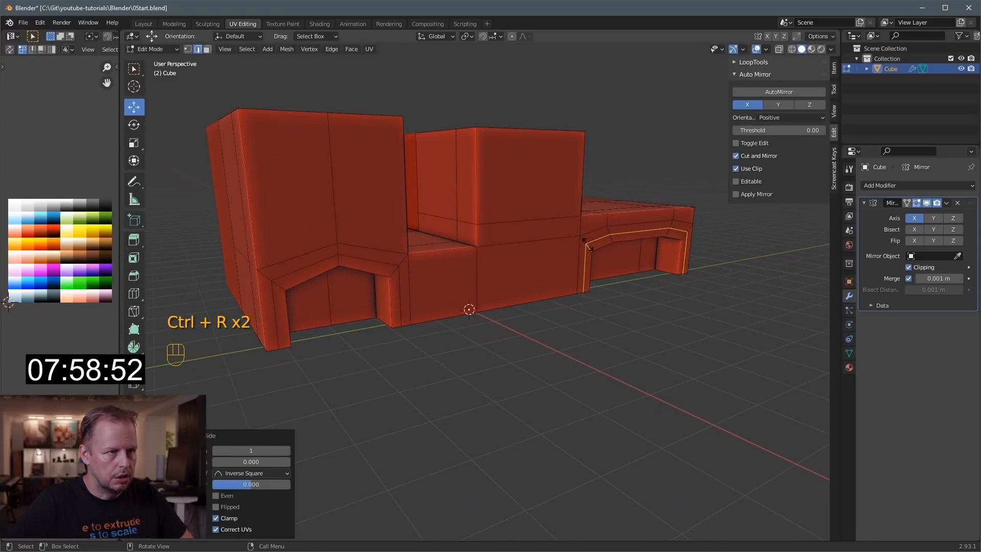
Add edge loops around the rear arch and along the lower body, undoing a bad rim edit.
{"action": "key", "text": "ctrl+r"}
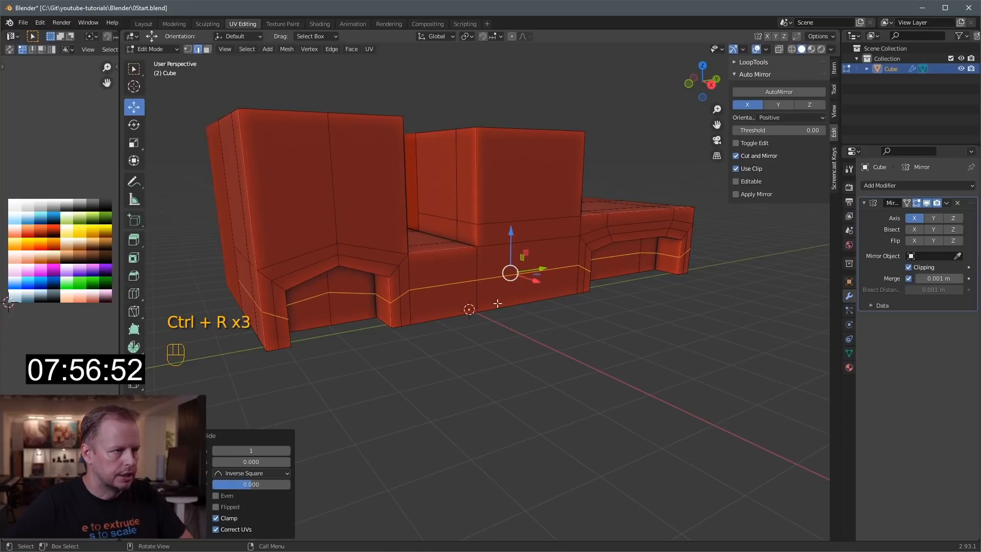
{"action": "key", "text": "s"}
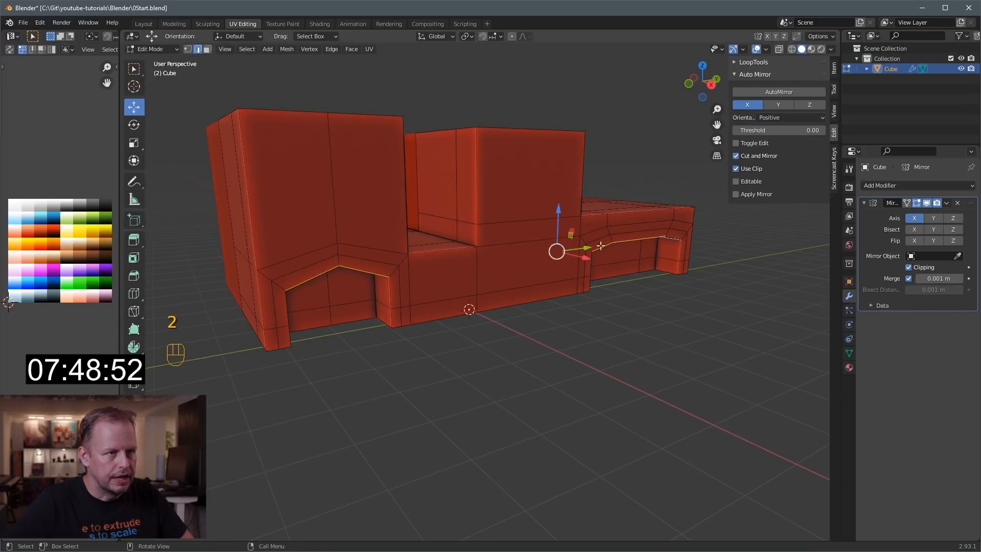
{"action": "key", "text": "ctrl+z"}
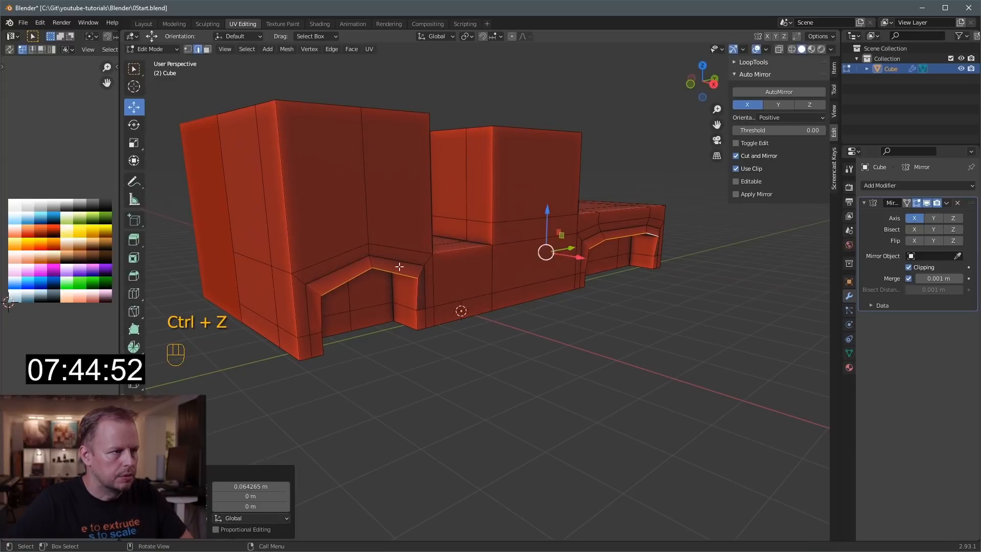
{"action": "key", "text": "ctrl+z"}
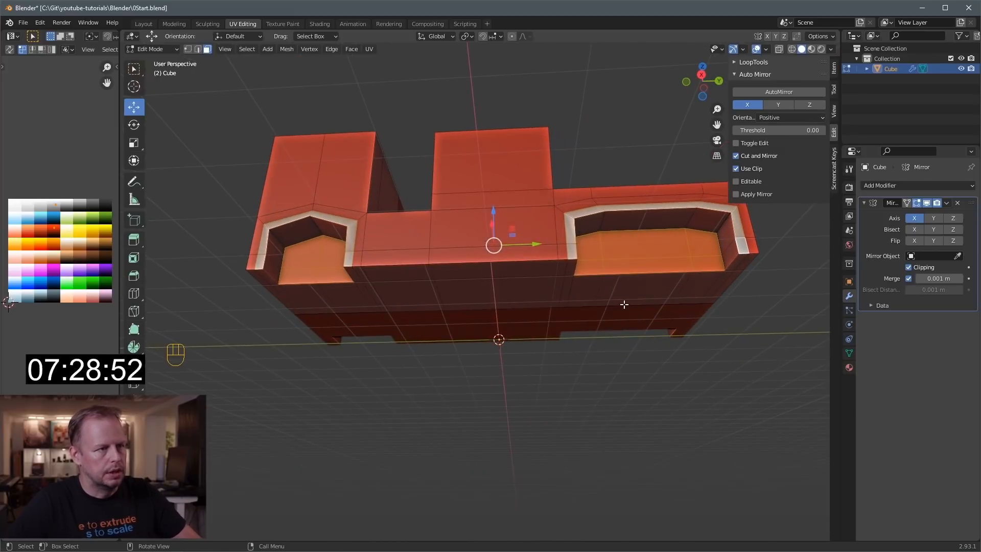
Undo stray edits, then select and reposition the arch faces to open the wheel arches.
{"action": "key", "text": "ctrl+KP_Plus"}
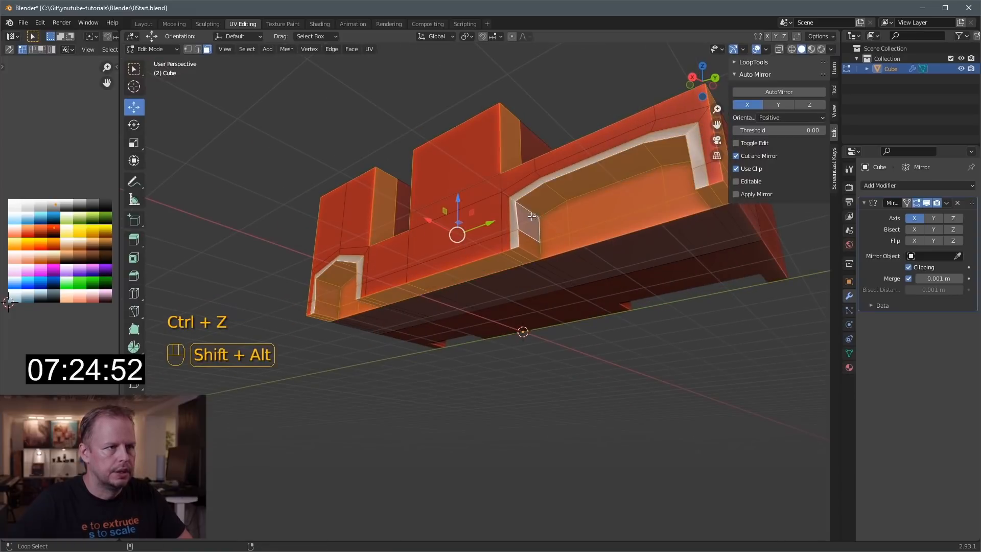
{"action": "key", "text": "ctrl+z"}
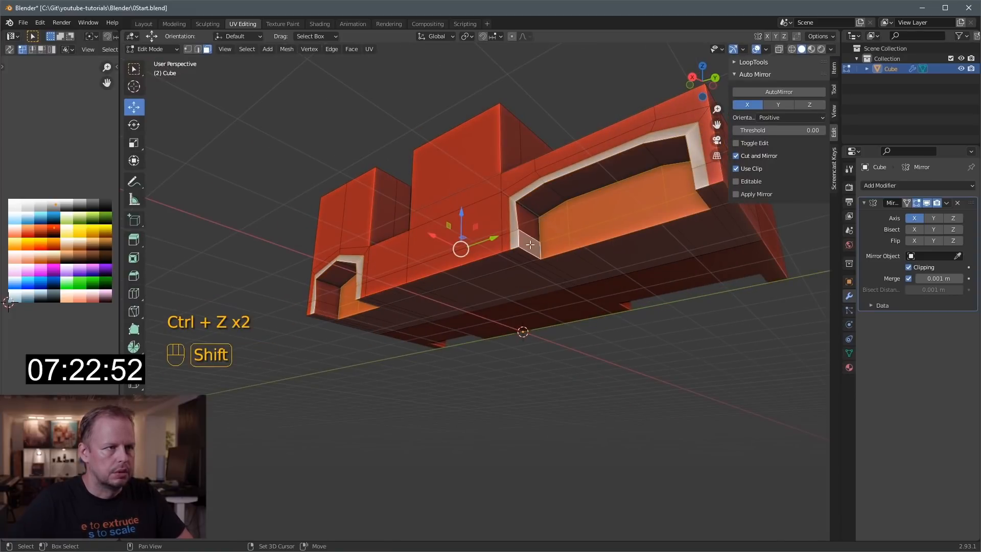
{"action": "key", "text": "c"}
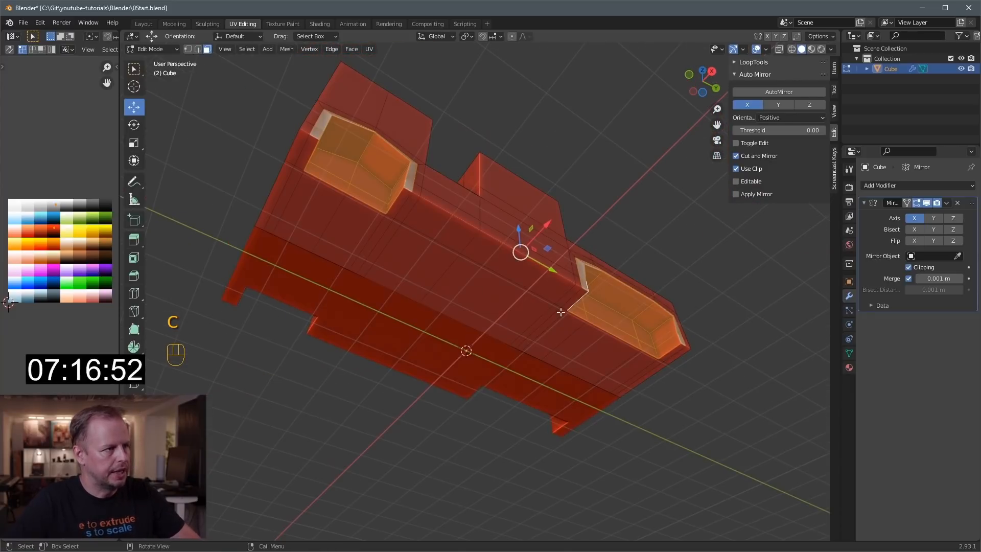
{"action": "key", "text": "c"}
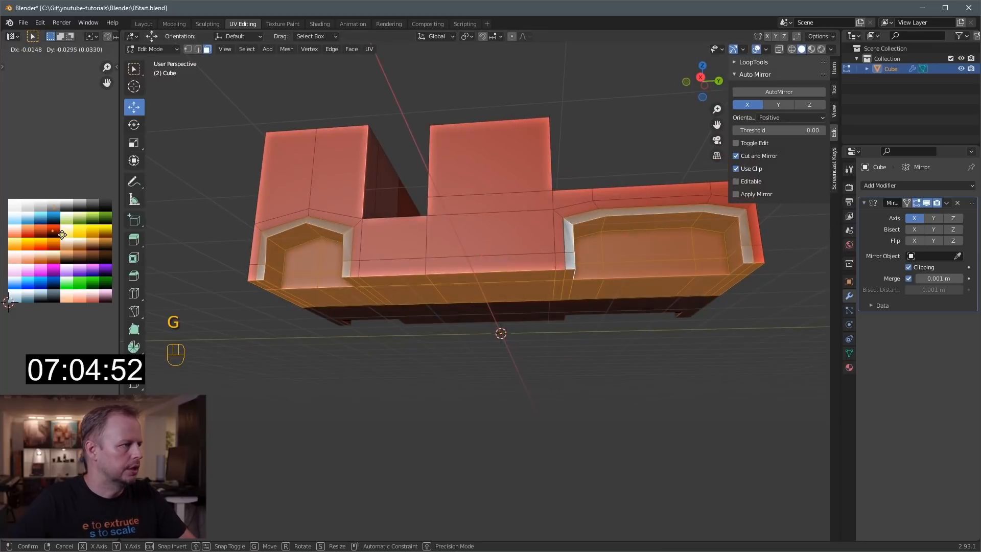
{"action": "key", "text": "s"}
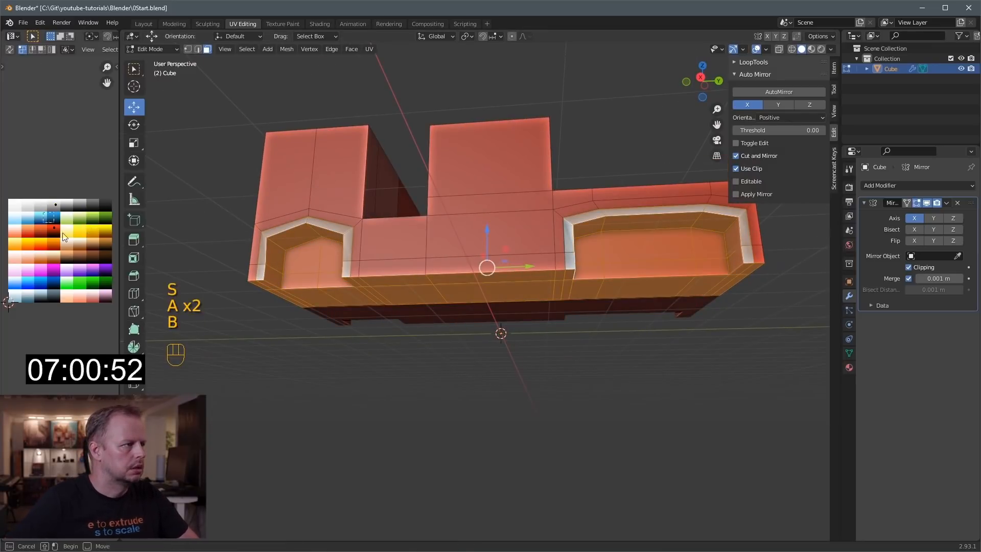
{"action": "key", "text": "g"}
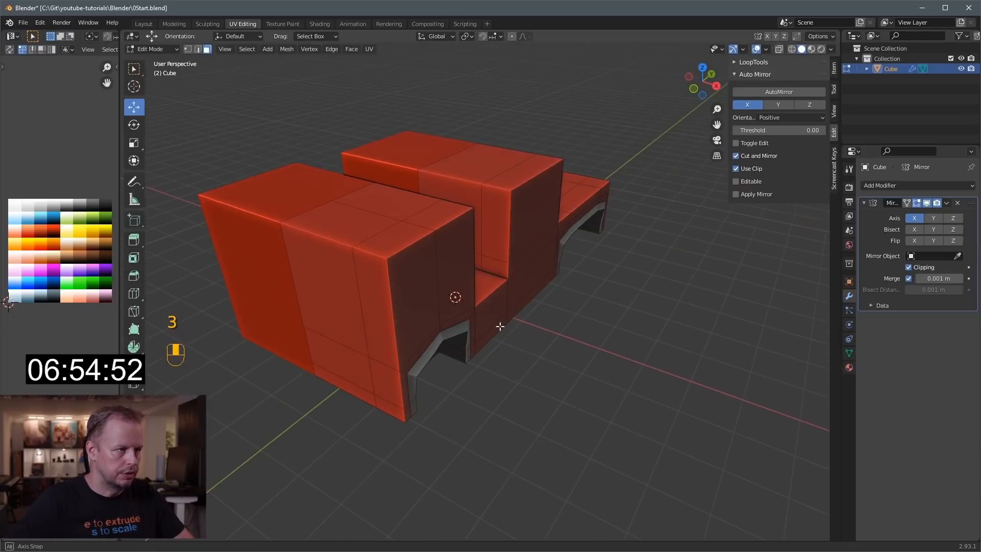
Undo stray loop cuts and push the middle block's front face inward as a recessed grey panel.
{"action": "key", "text": "ctrl+z"}
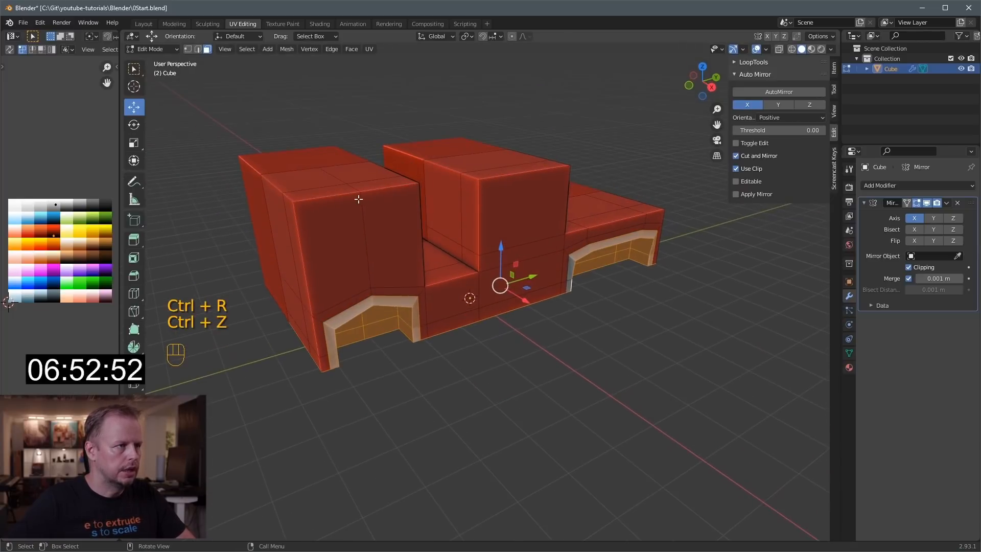
{"action": "key", "text": "ctrl+z"}
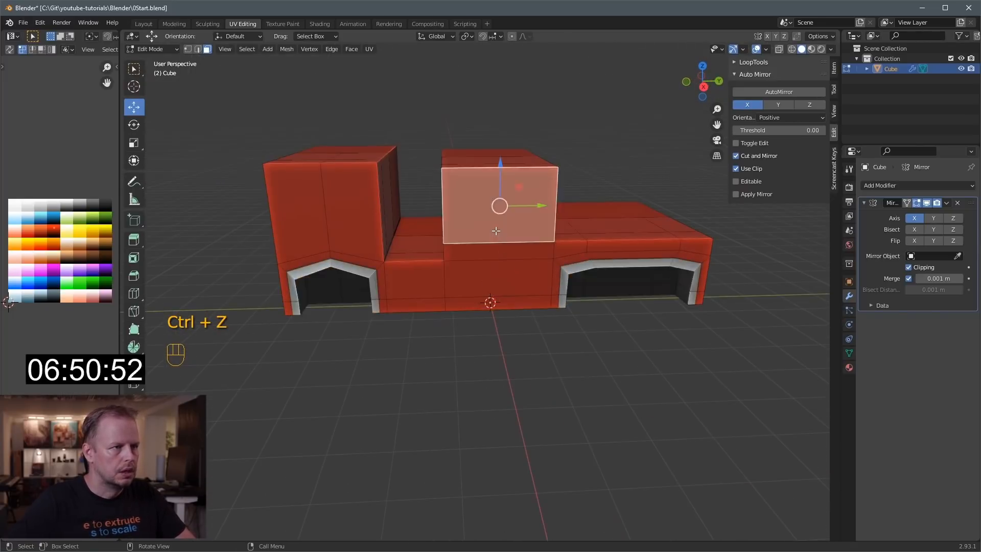
{"action": "key", "text": "Ctrl+Z"}
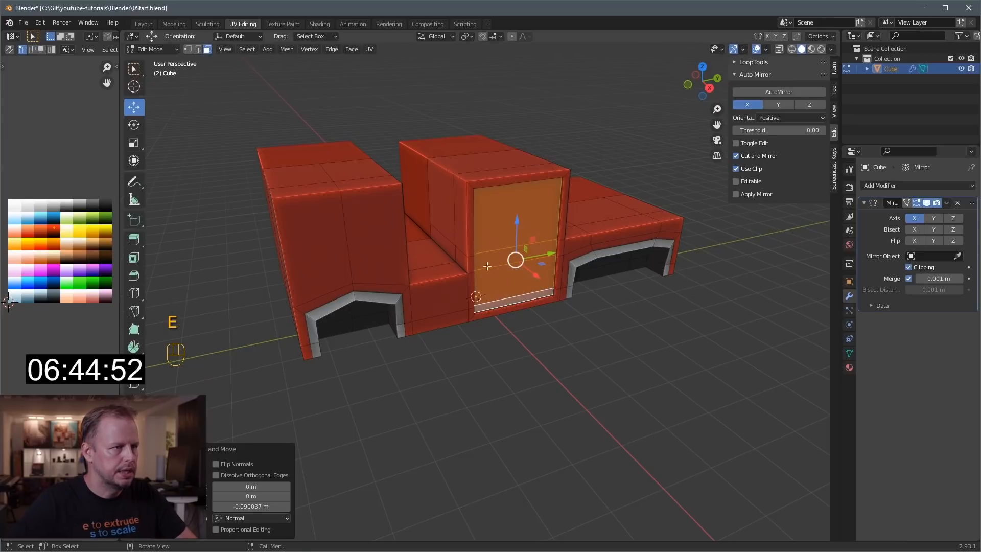
{"action": "key", "text": "ctrl+z"}
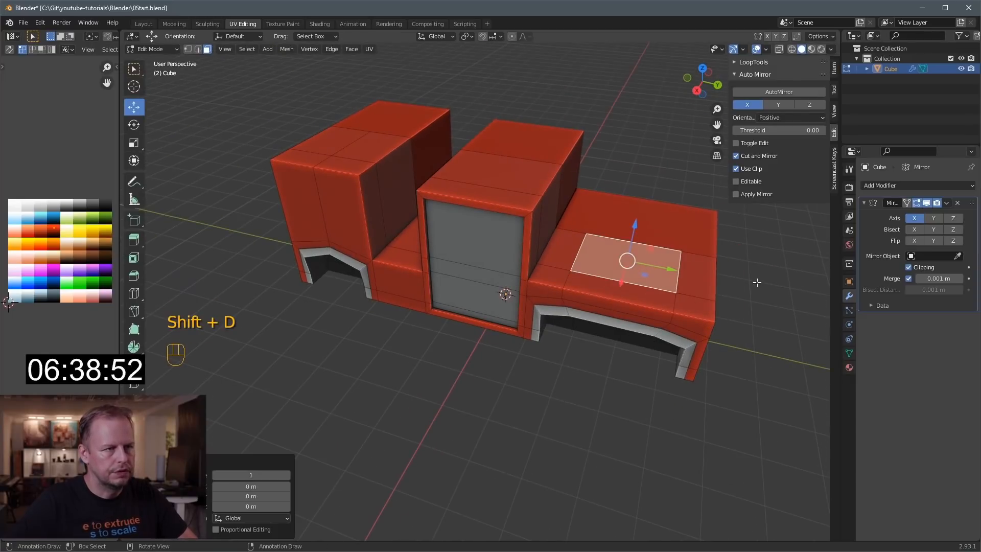
Duplicate a rear deck face and extrude it up into tiered grey blocks.
{"action": "key", "text": "e"}
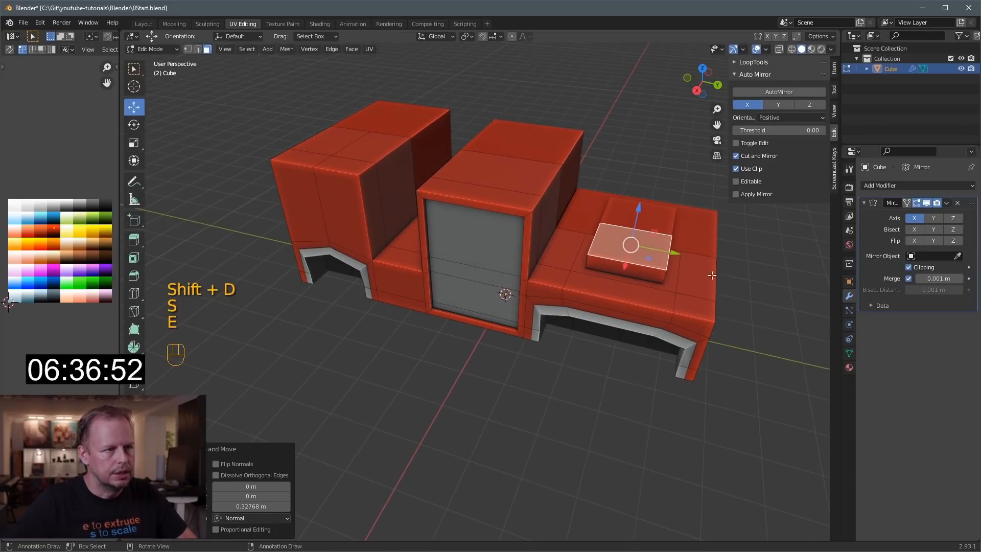
{"action": "key", "text": "s"}
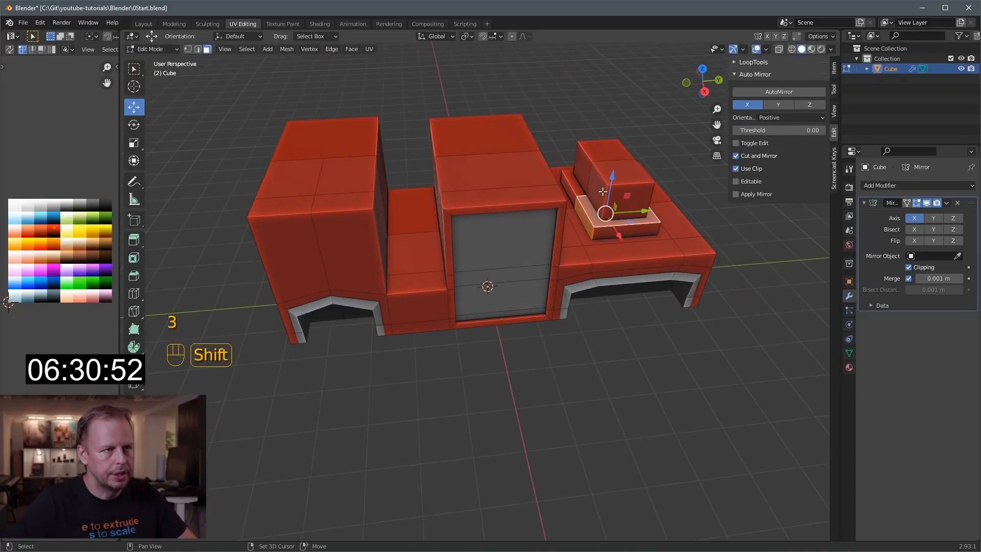
{"action": "key", "text": "ctrl+z"}
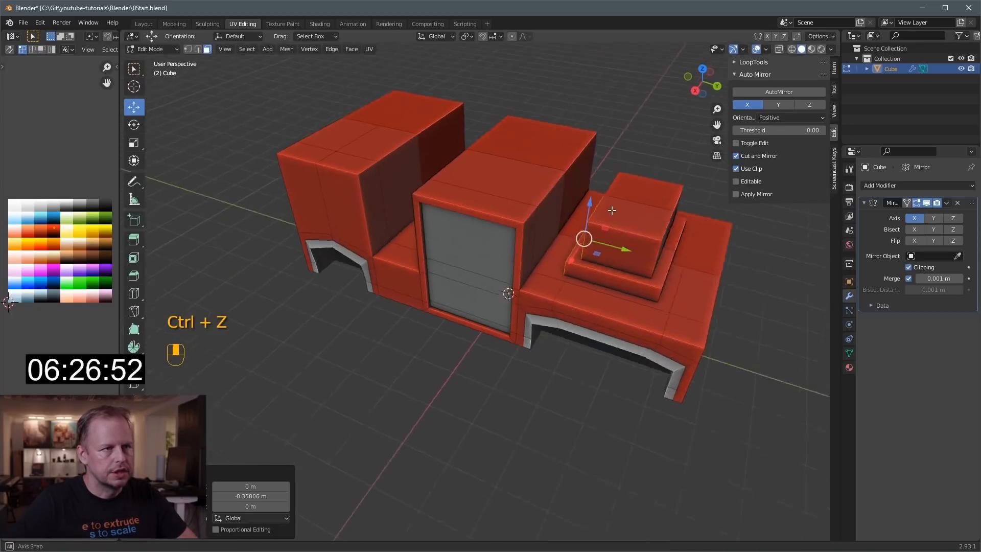
{"action": "key", "text": "s"}
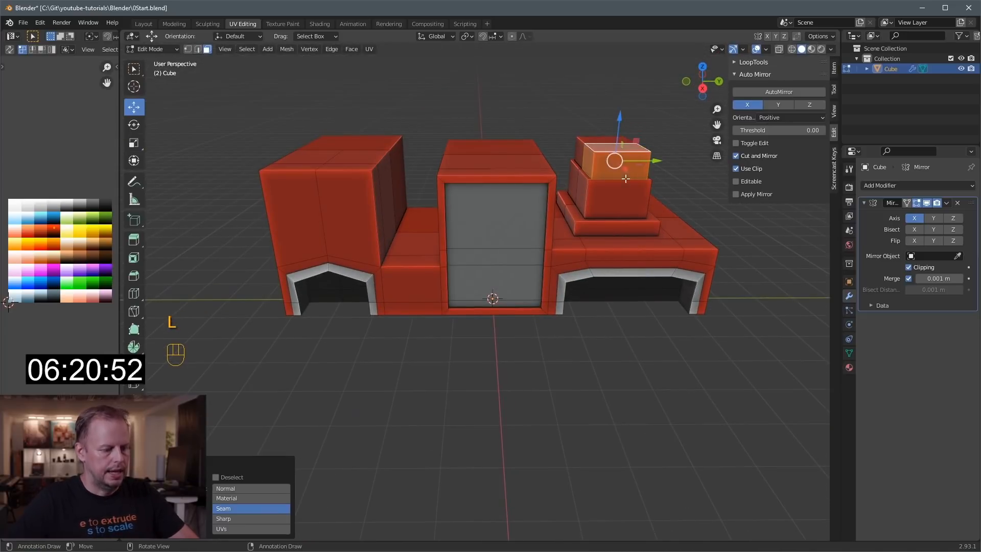
{"action": "key", "text": "g"}
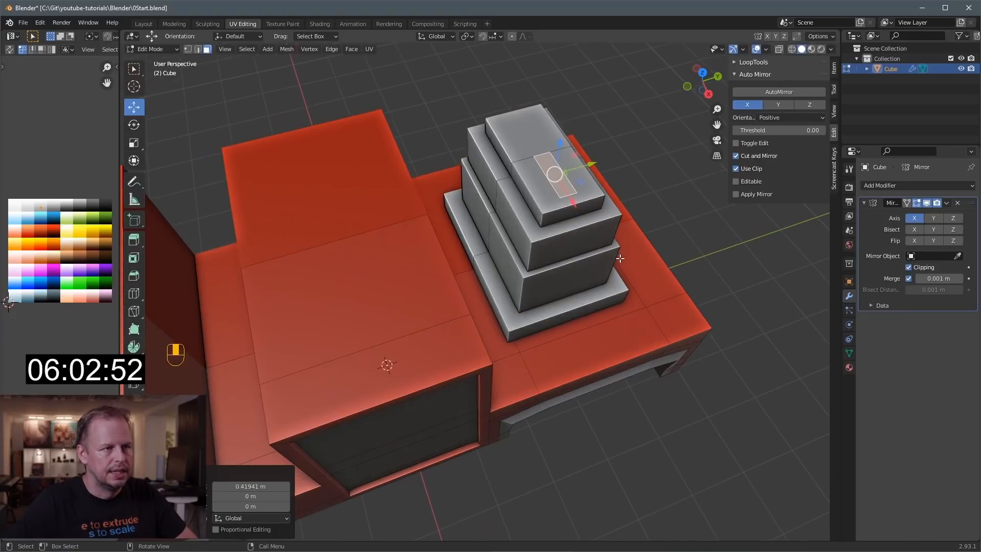
Extrude the tower's top faces into a crossbar and upright frame arms.
{"action": "key", "text": "e"}
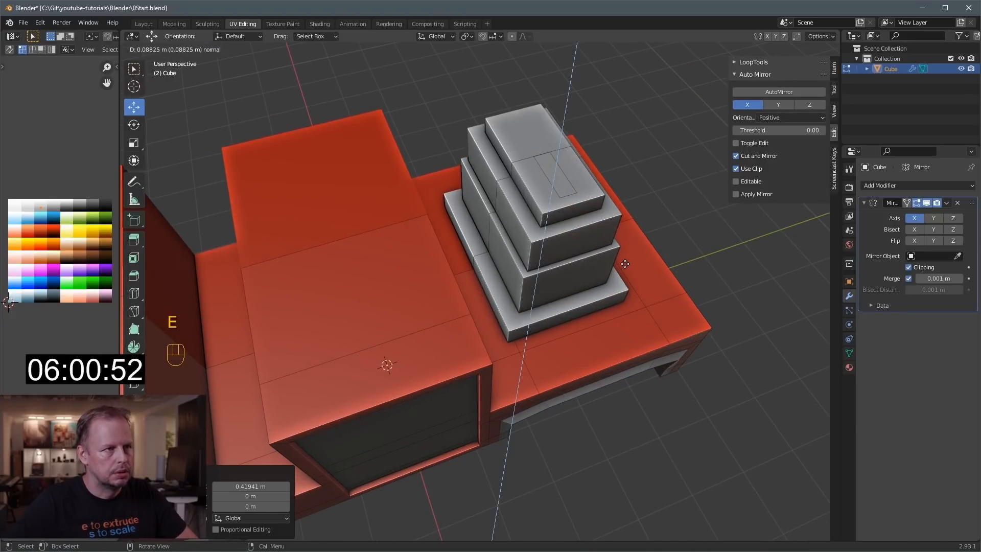
{"action": "key", "text": "ctrl+z"}
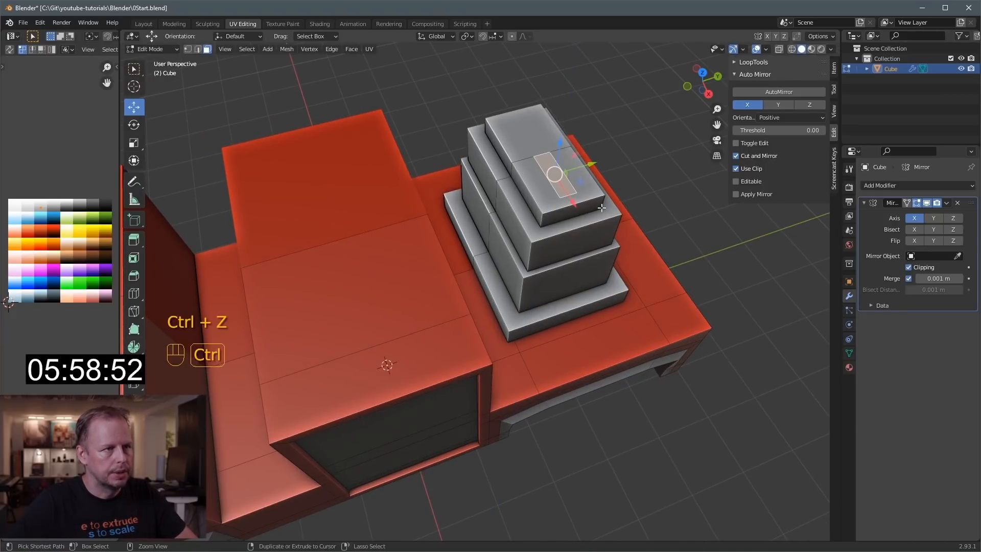
{"action": "key", "text": "e"}
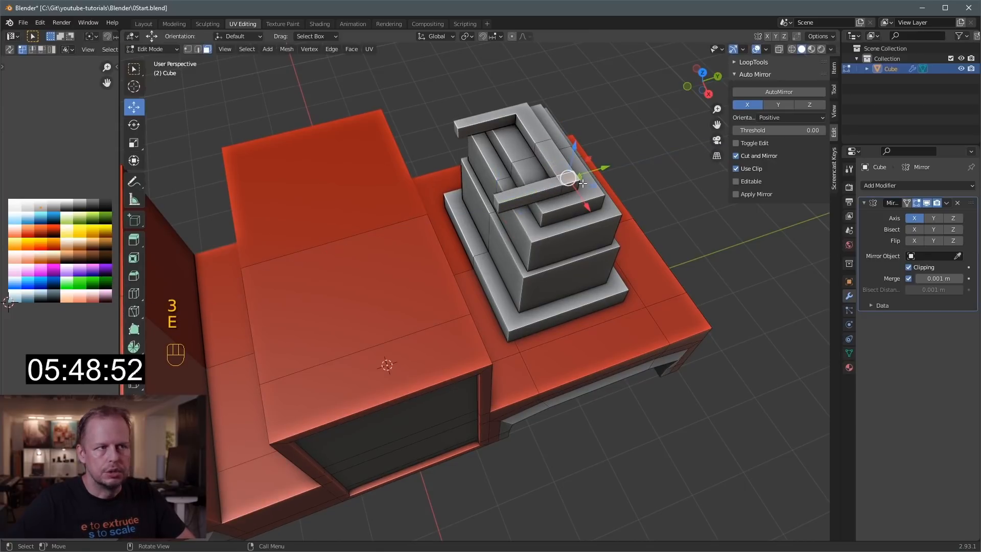
{"action": "key", "text": "ctrl+r"}
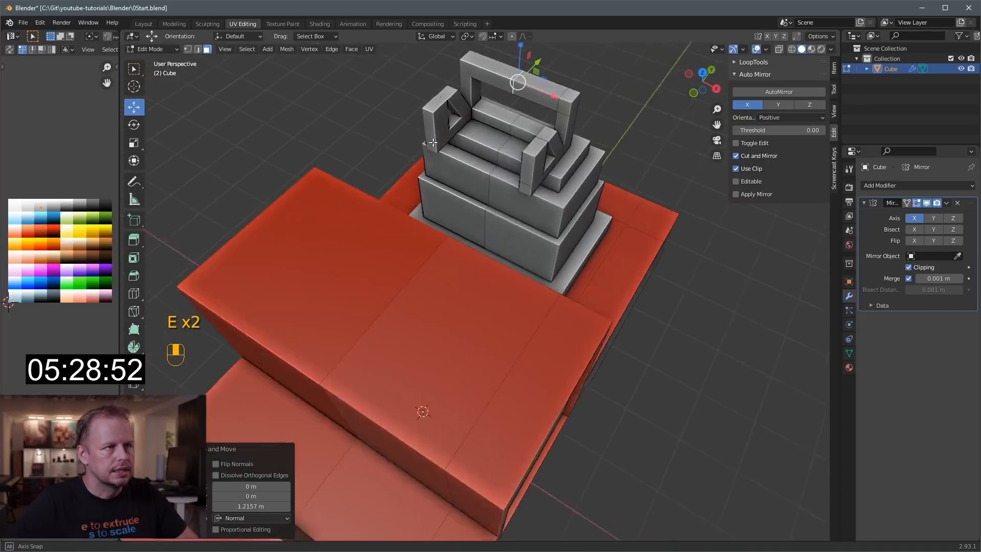
{"action": "key", "text": "ctrl+z"}
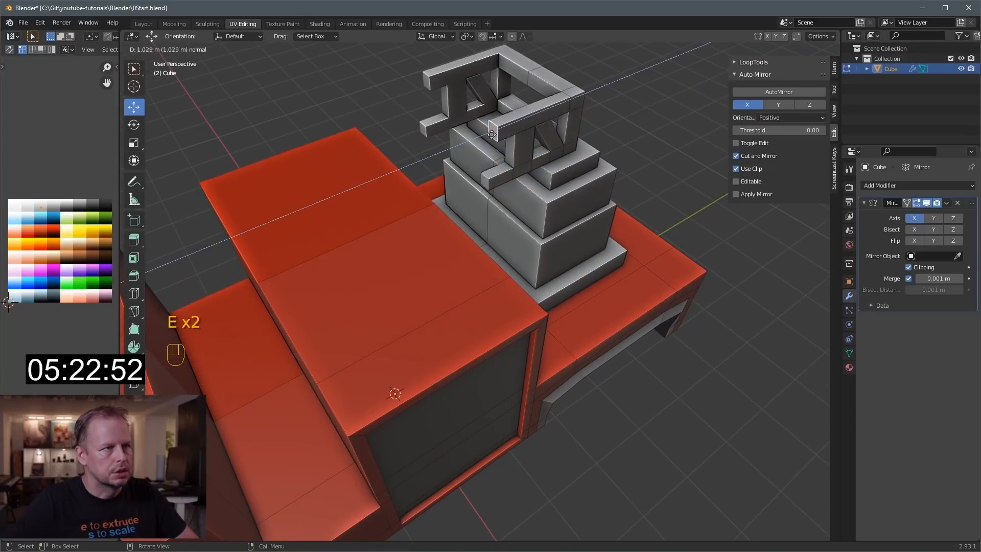
Extend the frame forward over the roof and repeat it into a full-length ladder.
{"action": "key", "text": "ctrl"}
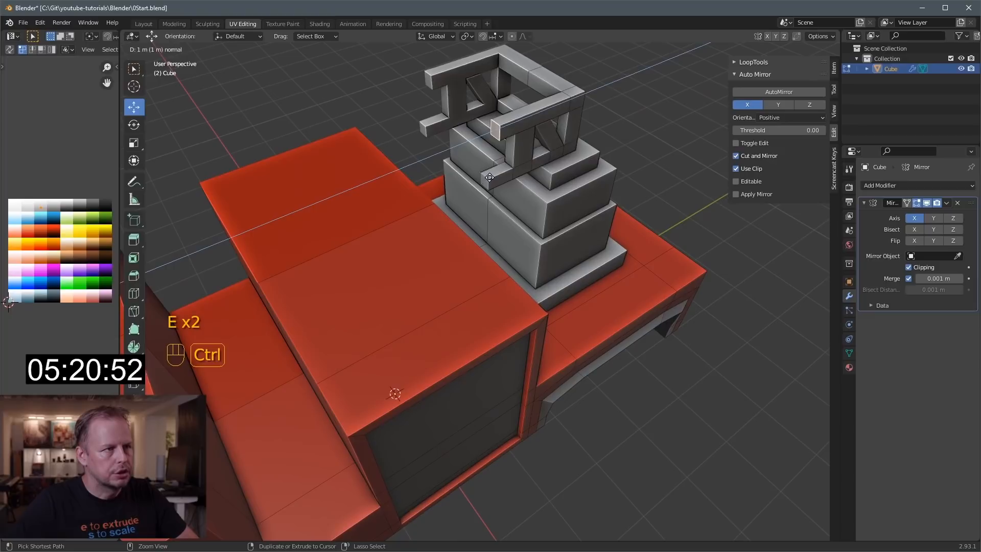
{"action": "left_click", "coordinate": [500, 36]}
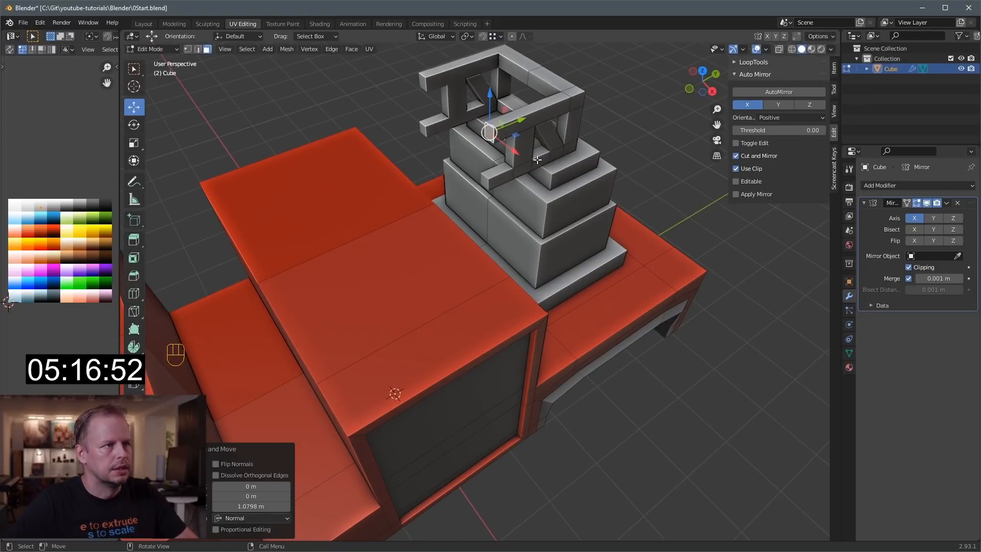
{"action": "key", "text": "g"}
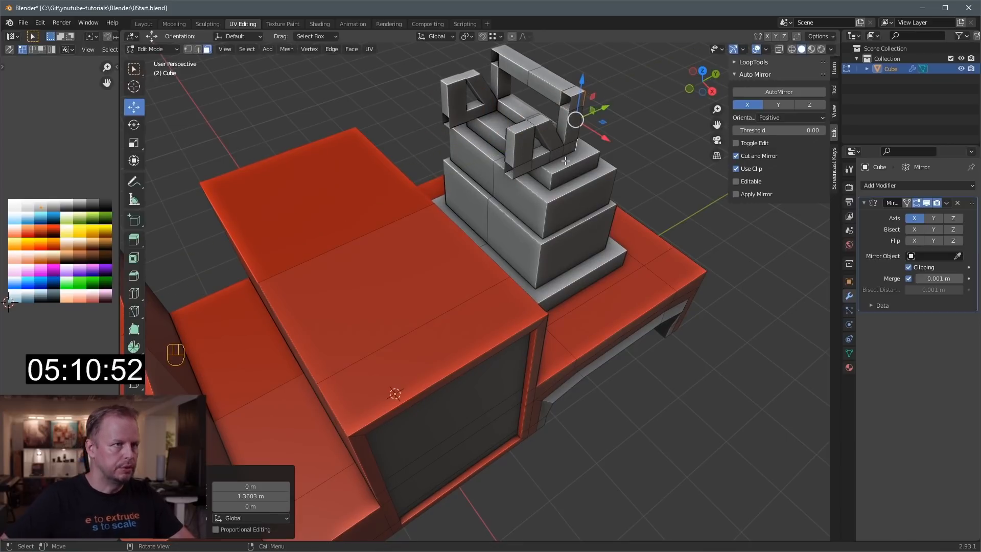
{"action": "key", "text": "g"}
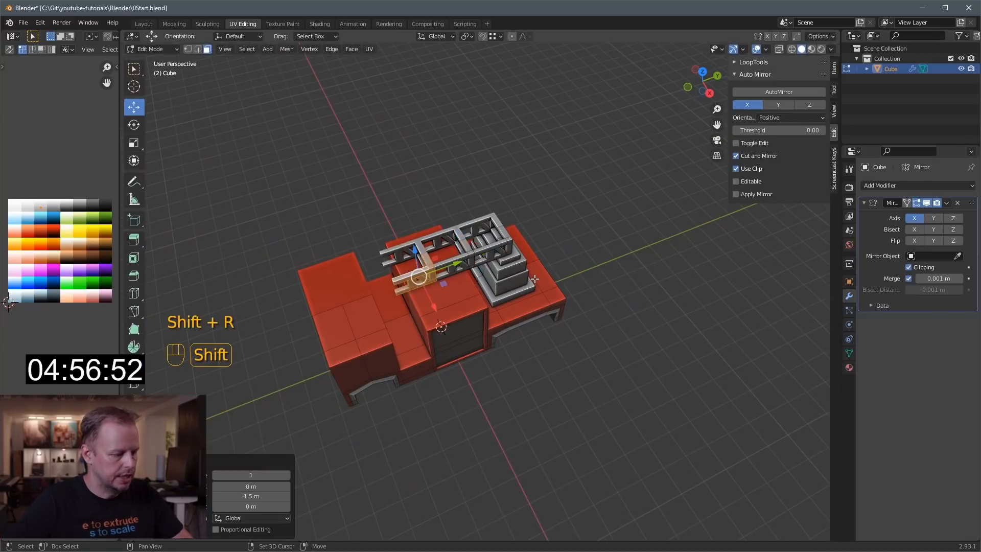
{"action": "key", "text": "shift+r"}
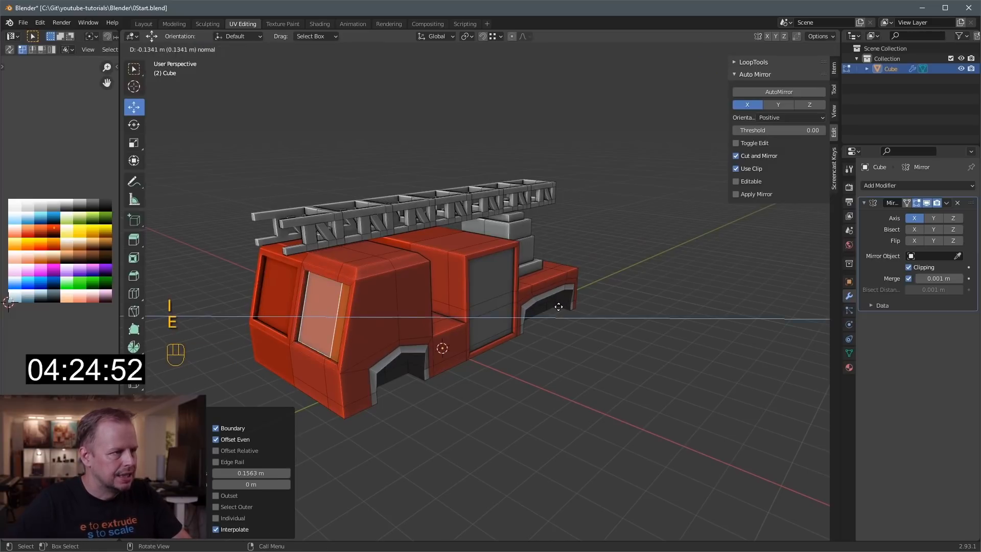
Inset the cab's window faces and settle the dark side window in place.
{"action": "key", "text": "ctrl+z"}
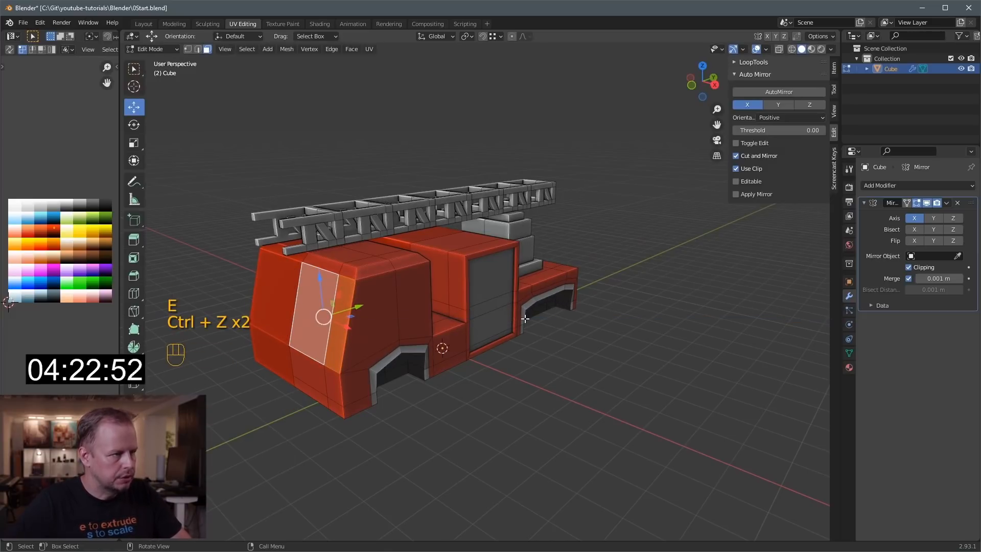
{"action": "key", "text": "i"}
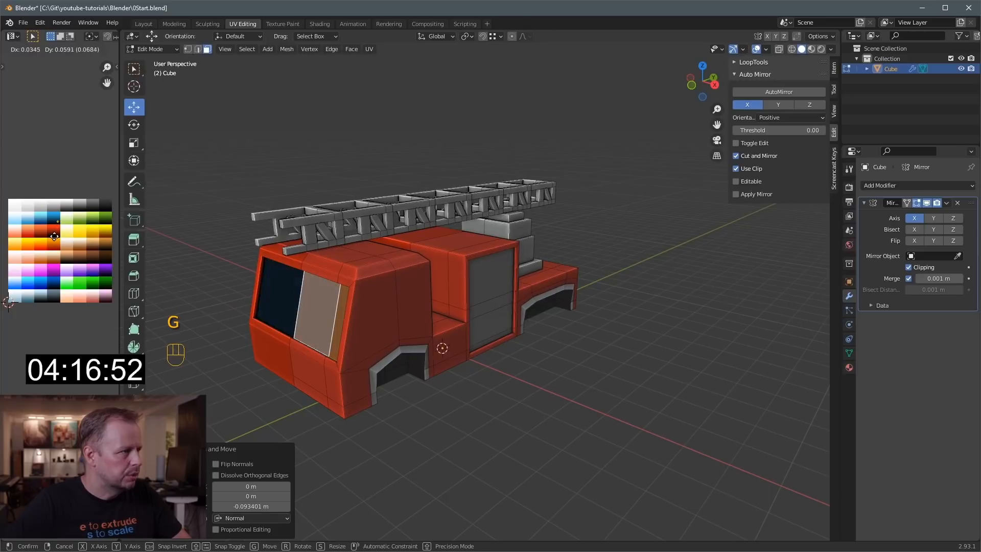
{"action": "left_click", "coordinate": [325, 316]}
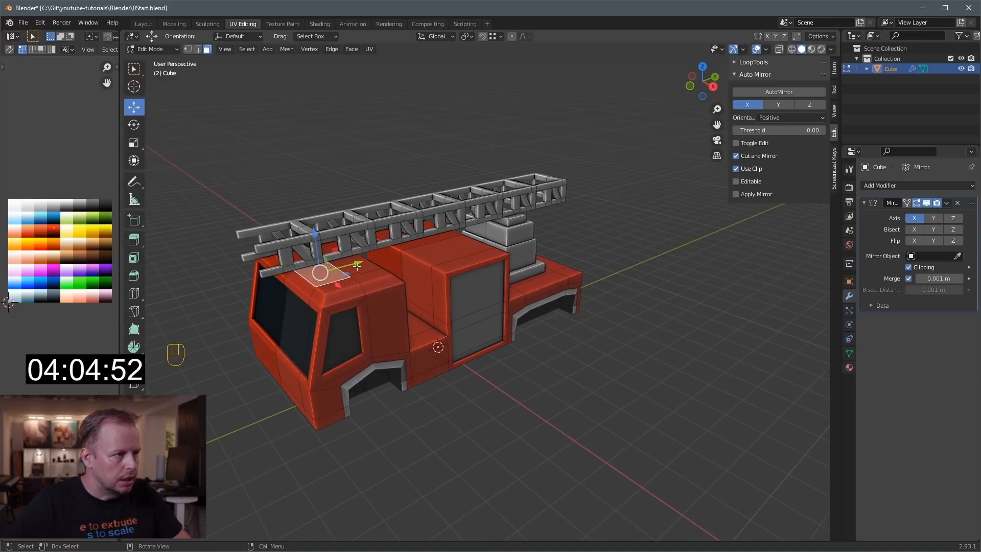
Duplicate a roof block and position it as the blue light bar on the cab.
{"action": "key", "text": "shift+d"}
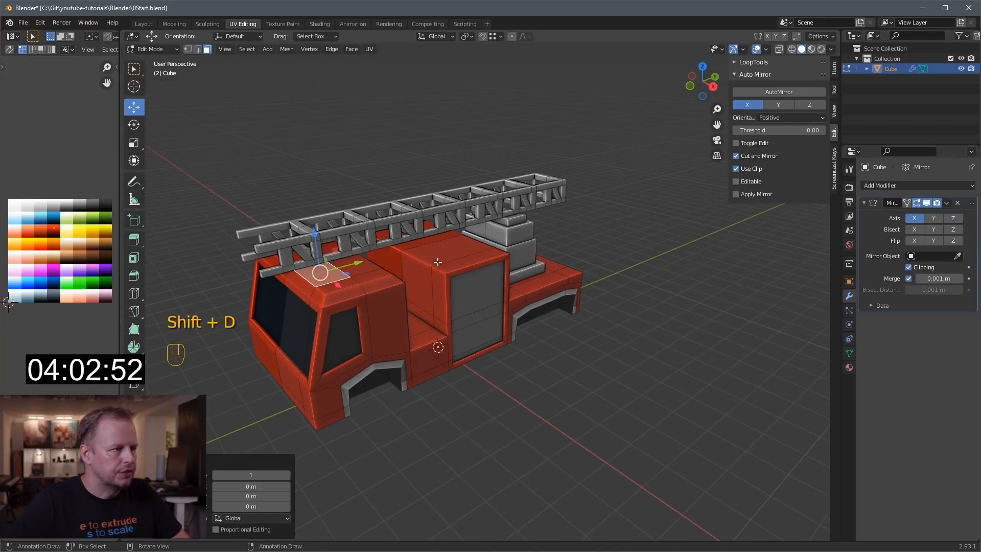
{"action": "key", "text": "s"}
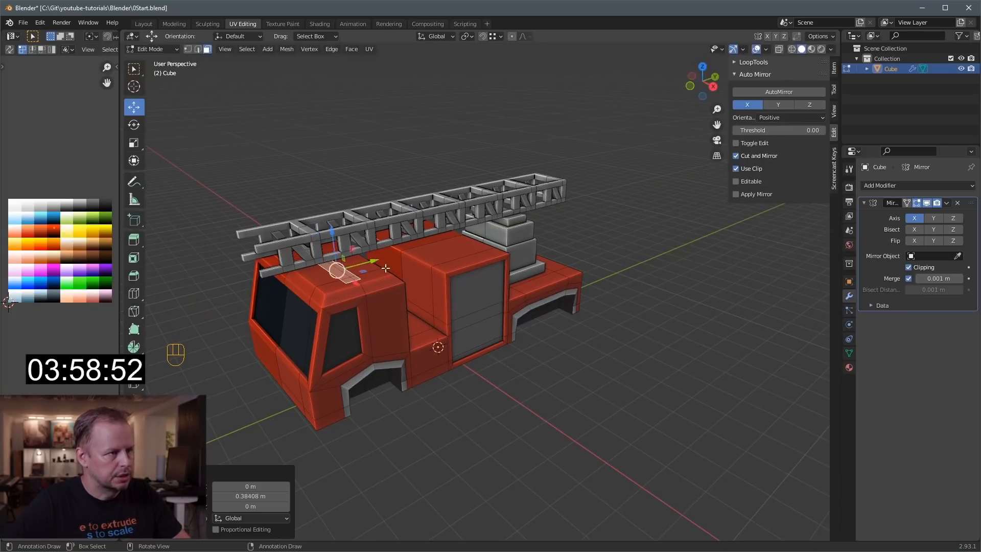
{"action": "key", "text": "e"}
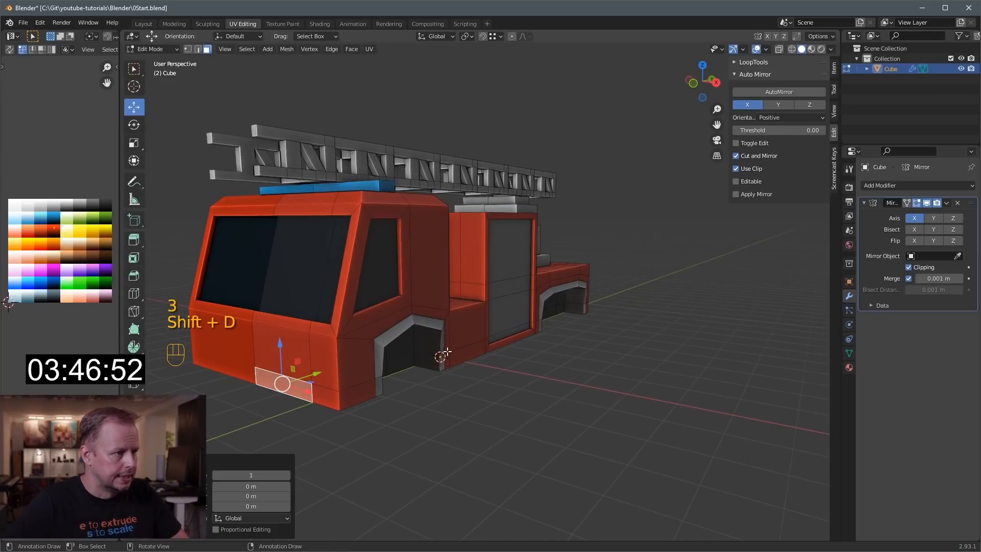
Duplicate front pieces into grey bumper corners and inset the side box face.
{"action": "key", "text": "s"}
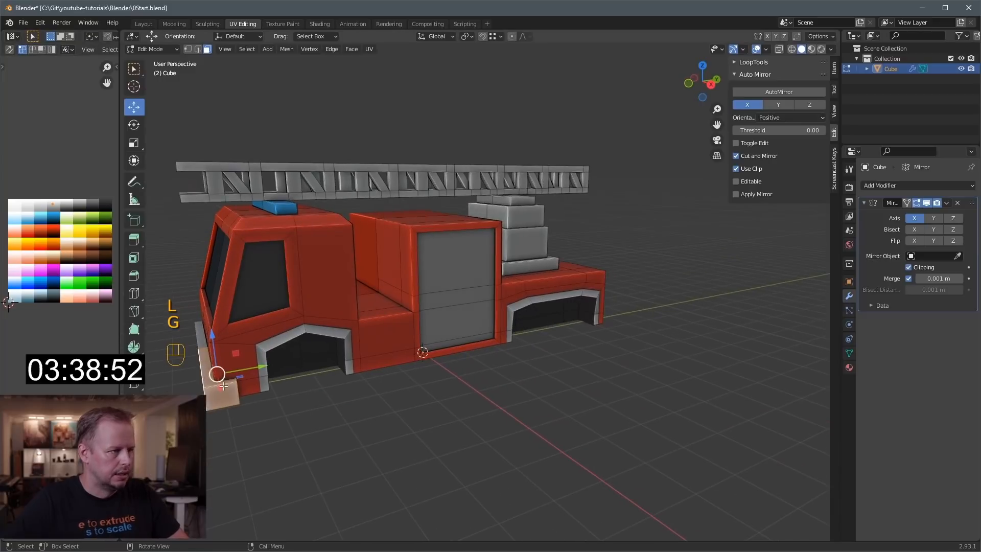
{"action": "key", "text": "shift+d"}
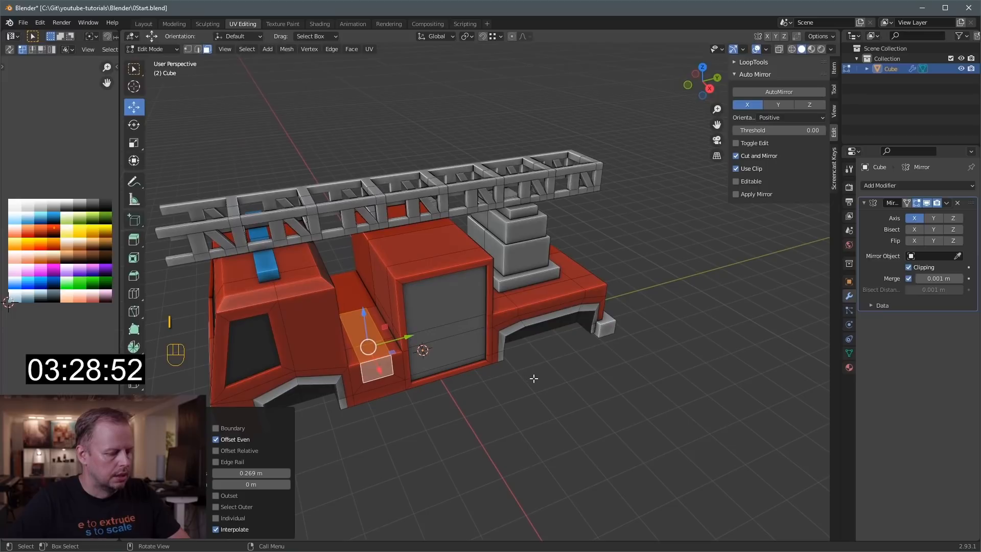
{"action": "key", "text": "s"}
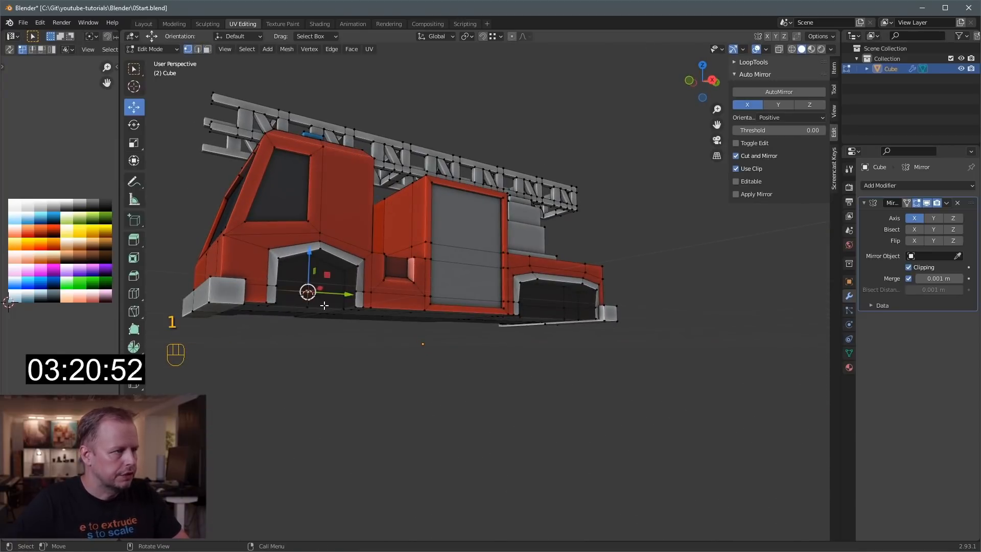
Add a cylinder wheel, rotate it under the front arch and inset its face for a grey hub.
{"action": "key", "text": "shift+a"}
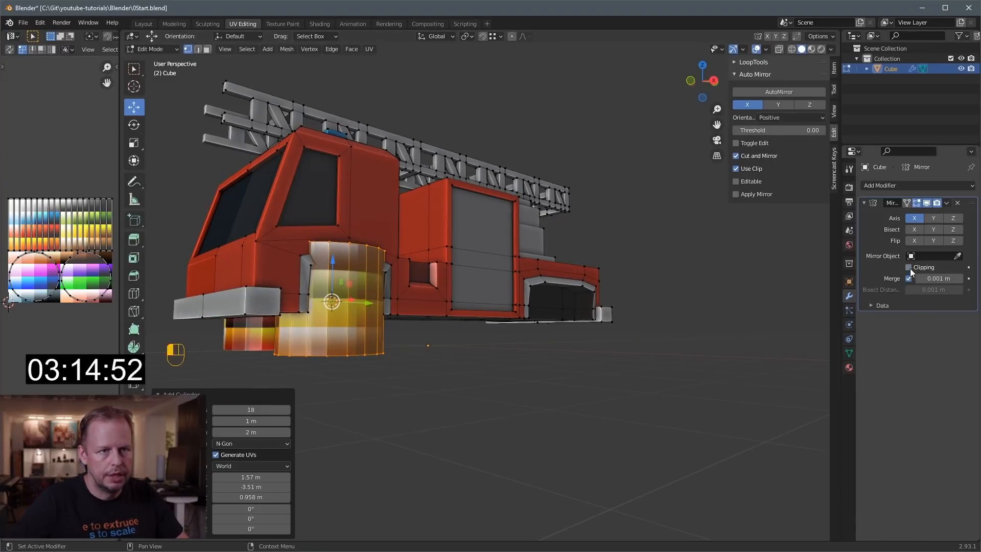
{"action": "key", "text": "r"}
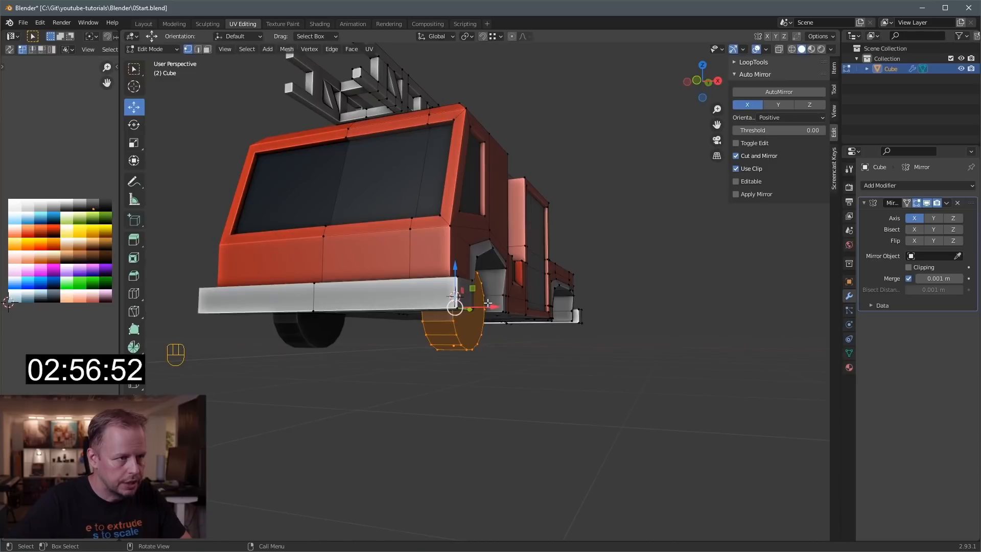
{"action": "key", "text": "s"}
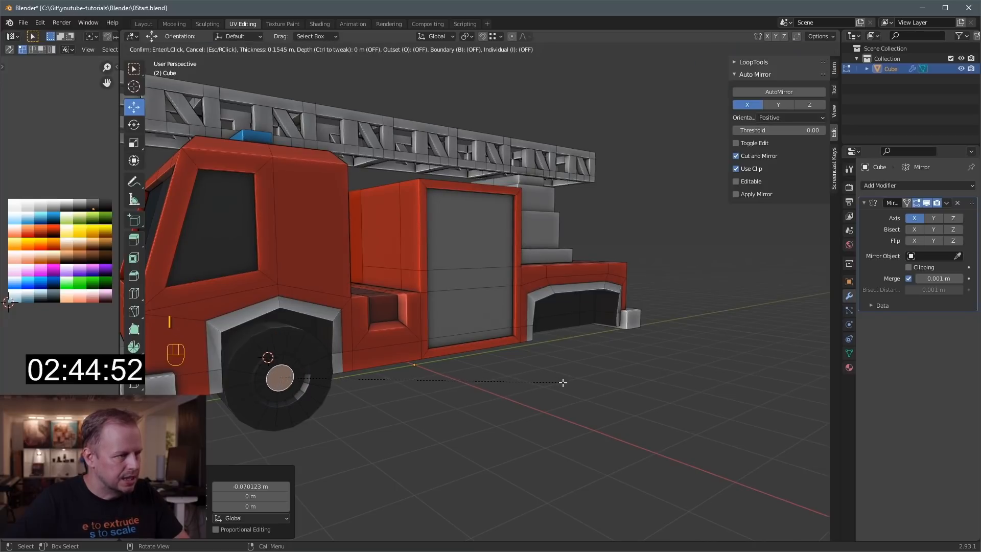
{"action": "key", "text": "s"}
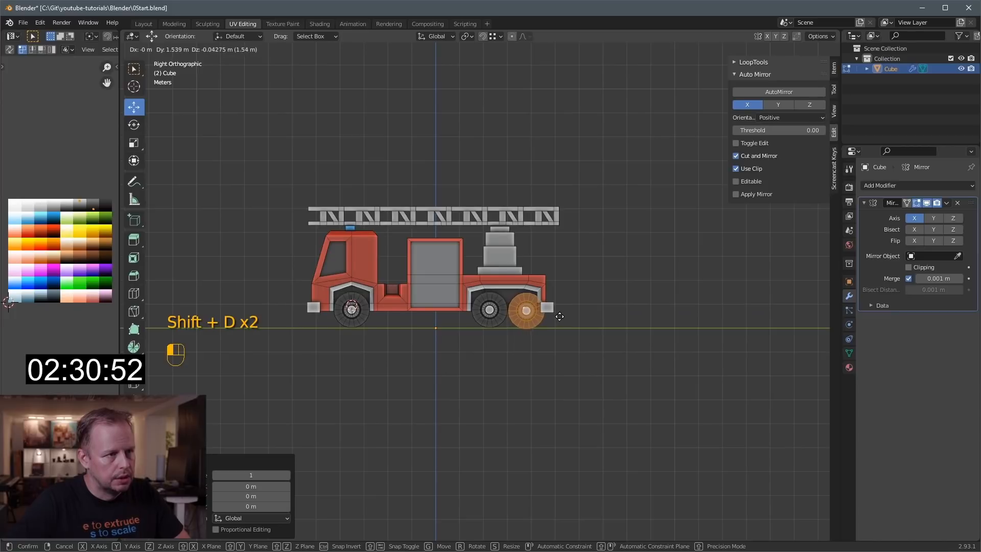
Copy the wheel to the rear axles and duplicate a bumper corner block into a small front light.
{"action": "key", "text": "ctrl+z"}
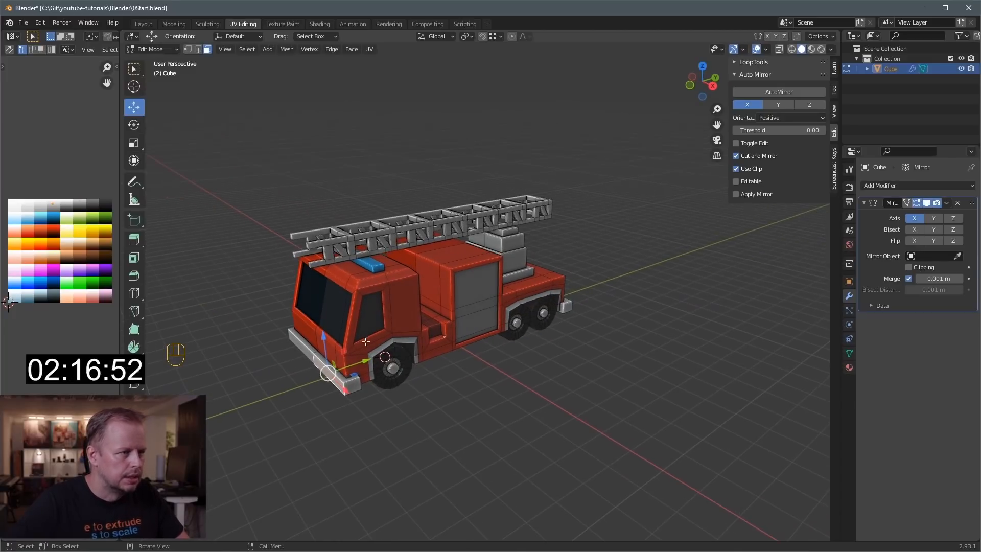
{"action": "key", "text": "shift+d"}
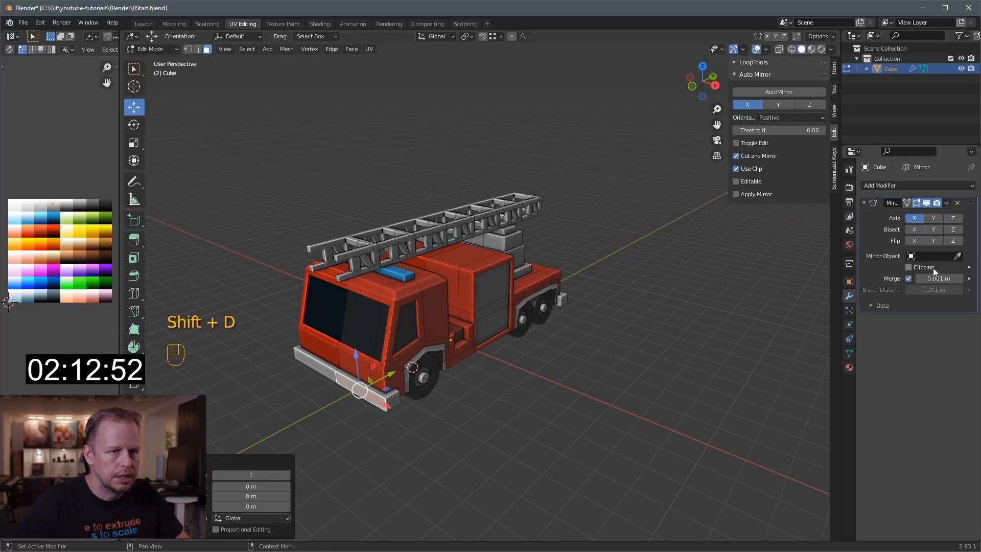
{"action": "key", "text": "s"}
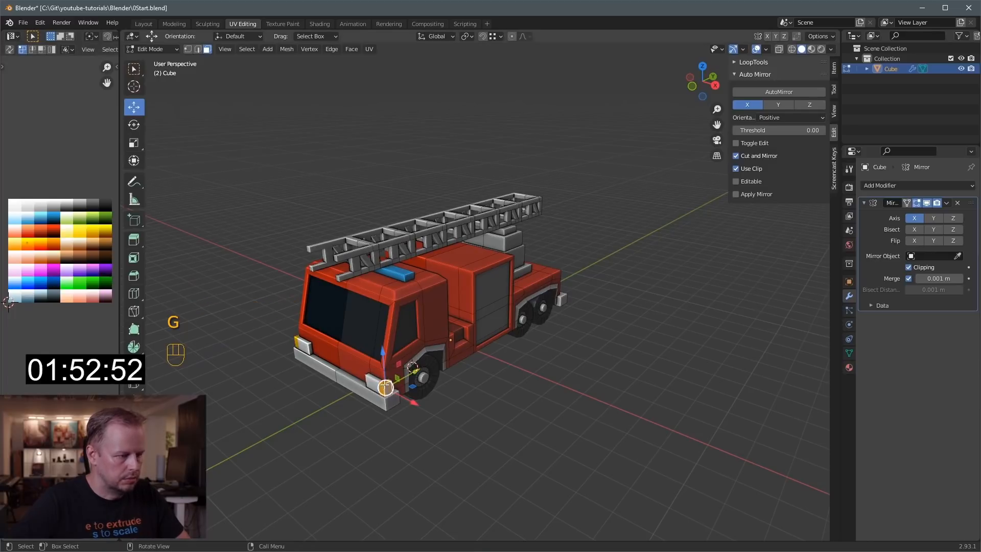
Place the orange light, then inset the cab's front panel to form a grille.
{"action": "key", "text": "shift+d"}
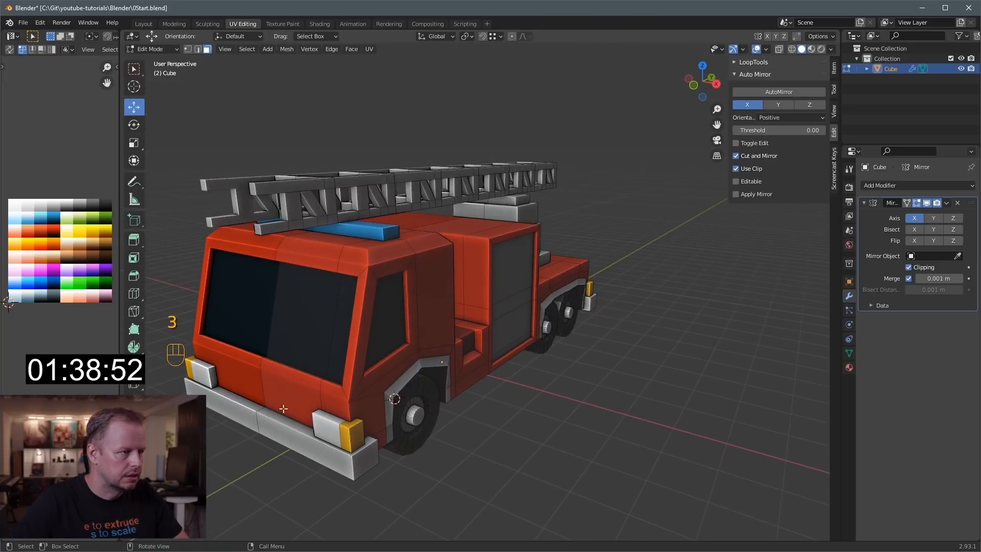
{"action": "left_click", "coordinate": [294, 389]}
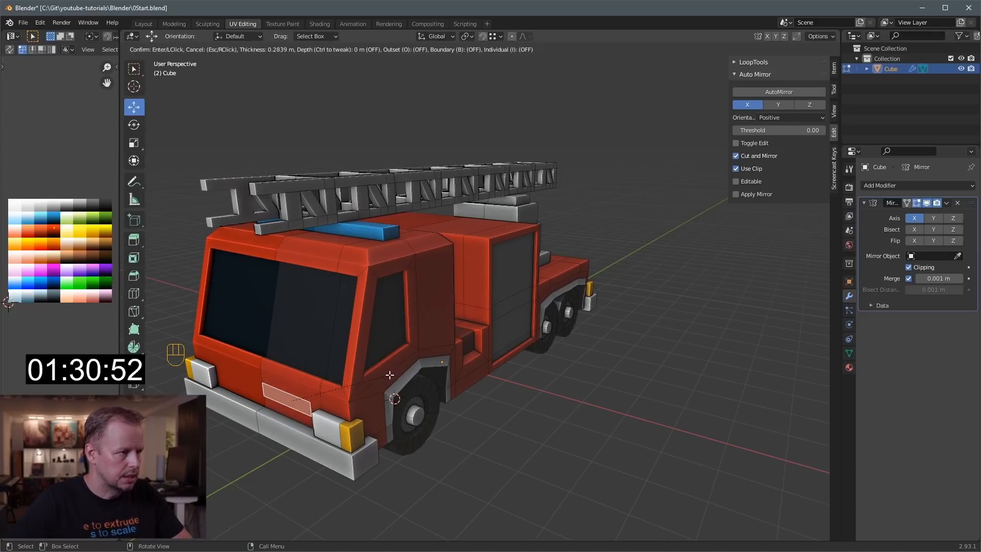
{"action": "mouse_move", "coordinate": [403, 378]}
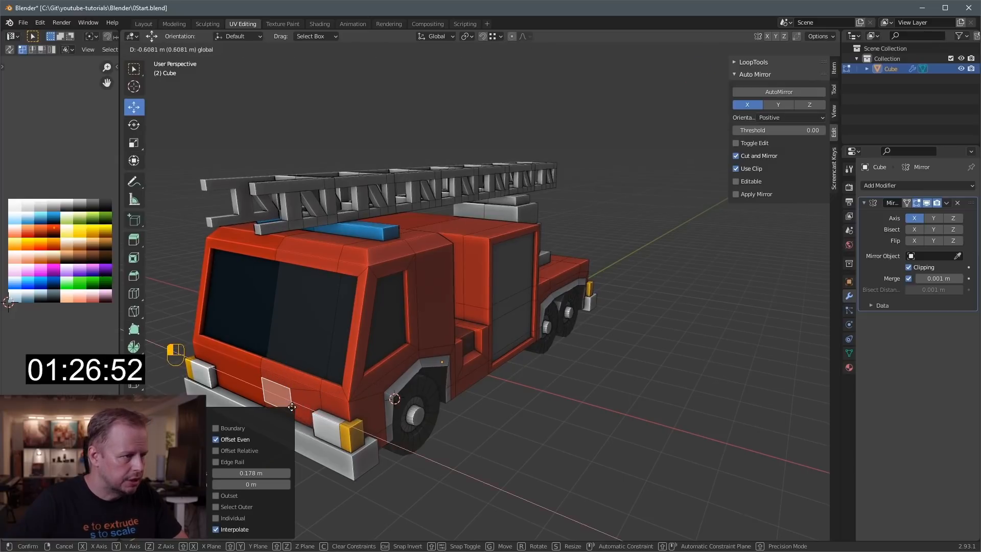
{"action": "key", "text": "s"}
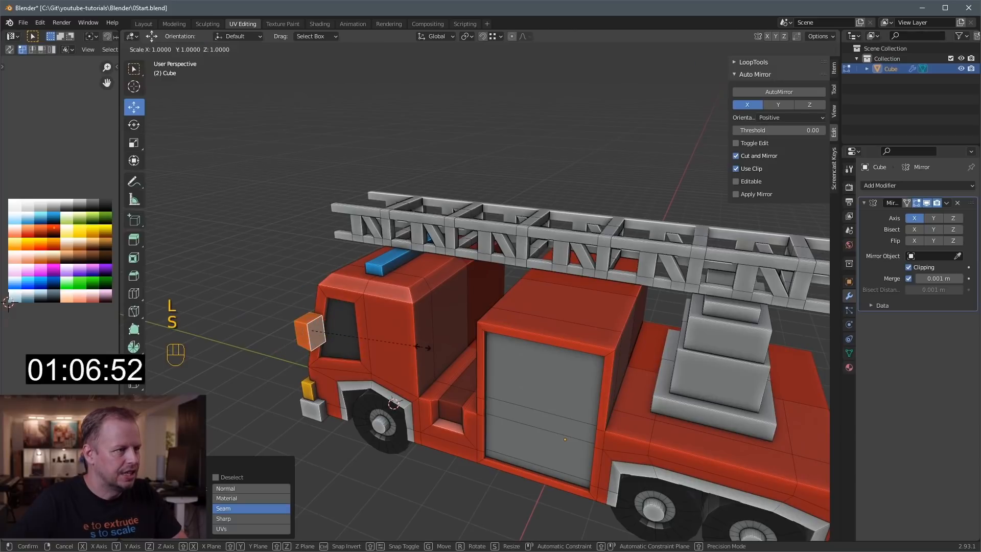
Scale the orange marker light and duplicate blocks onto the rear corners and deck.
{"action": "key", "text": "y"}
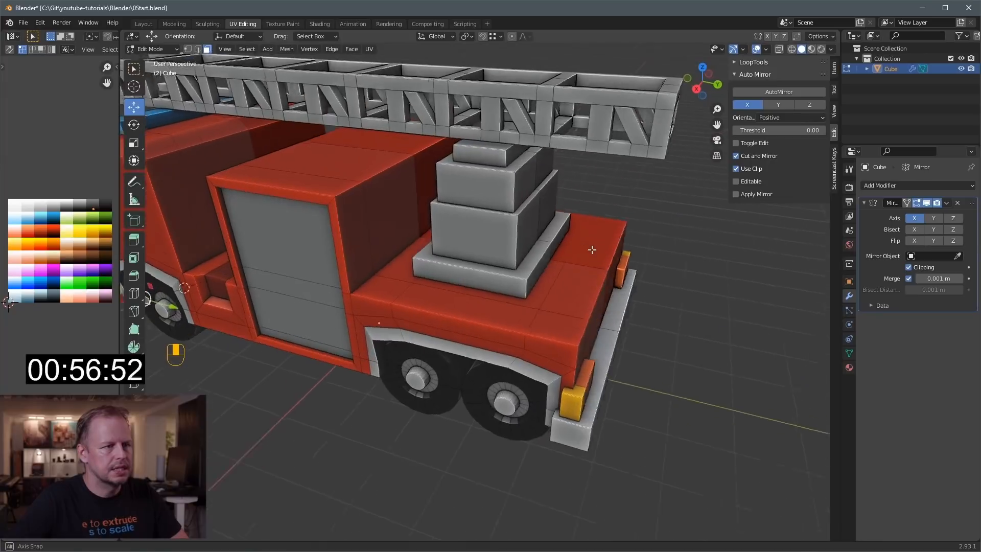
{"action": "key", "text": "shift+d"}
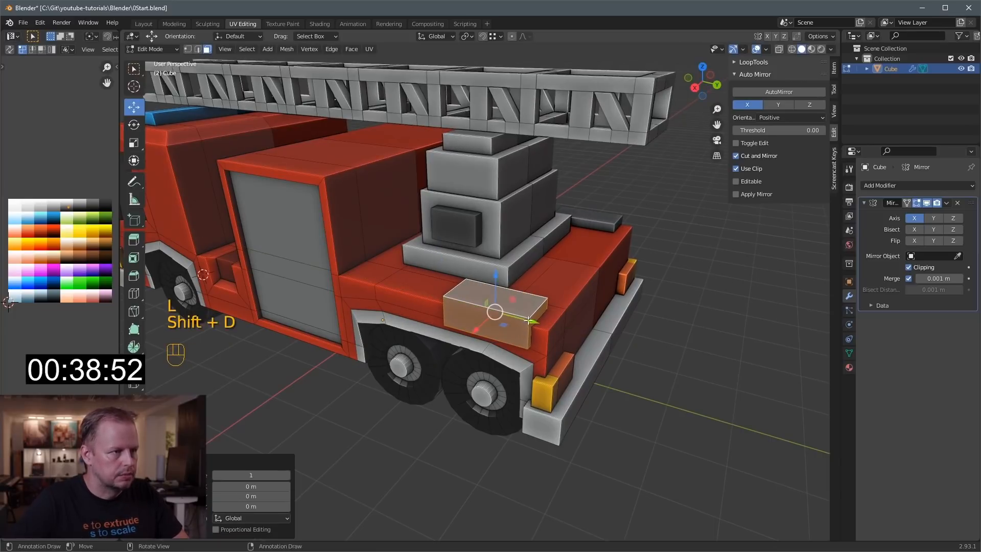
{"action": "key", "text": "s"}
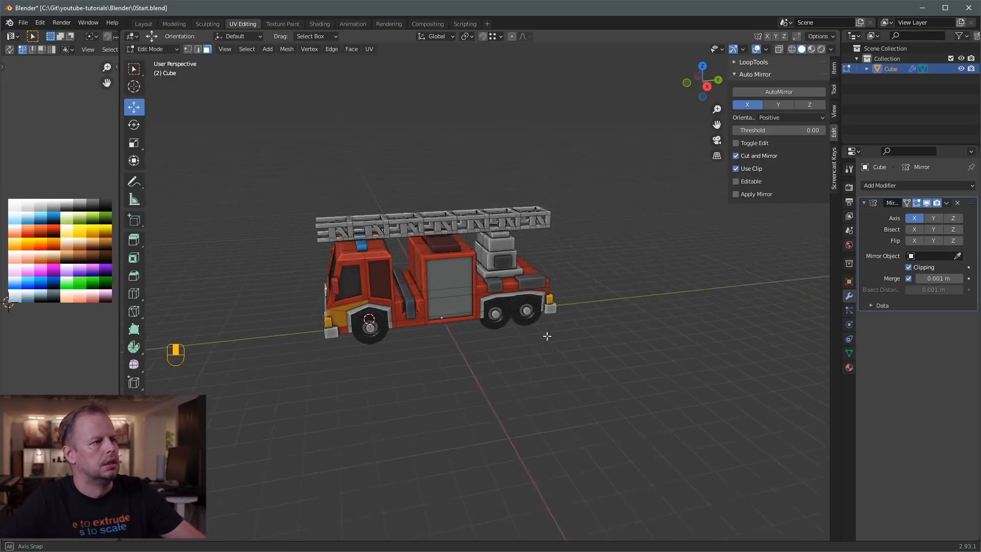
Return to Object Mode to show the assembled fire engine as one object.
{"action": "key", "text": "Tab"}
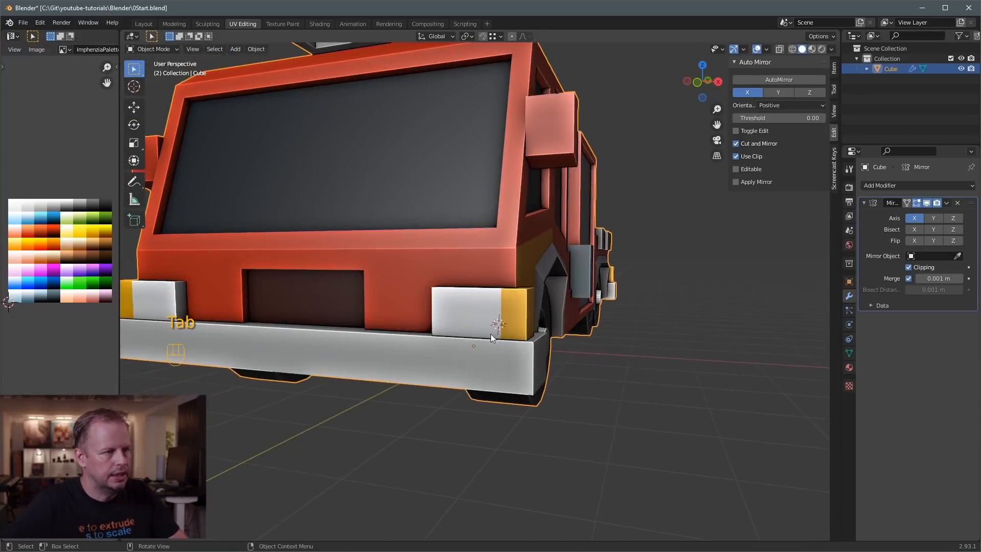